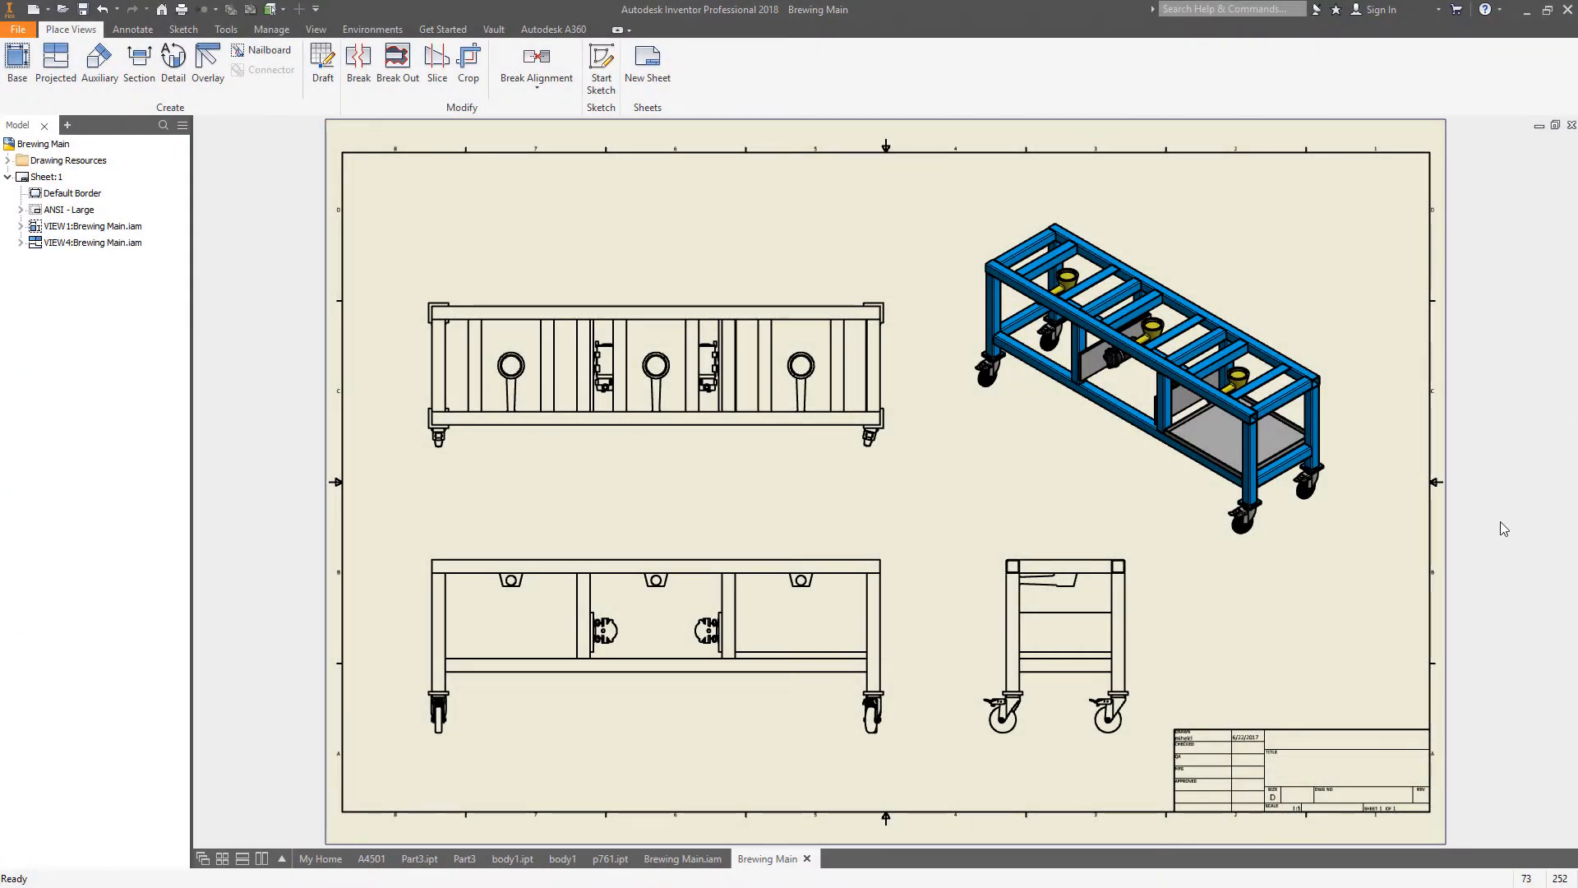
mouse_move(1473, 777)
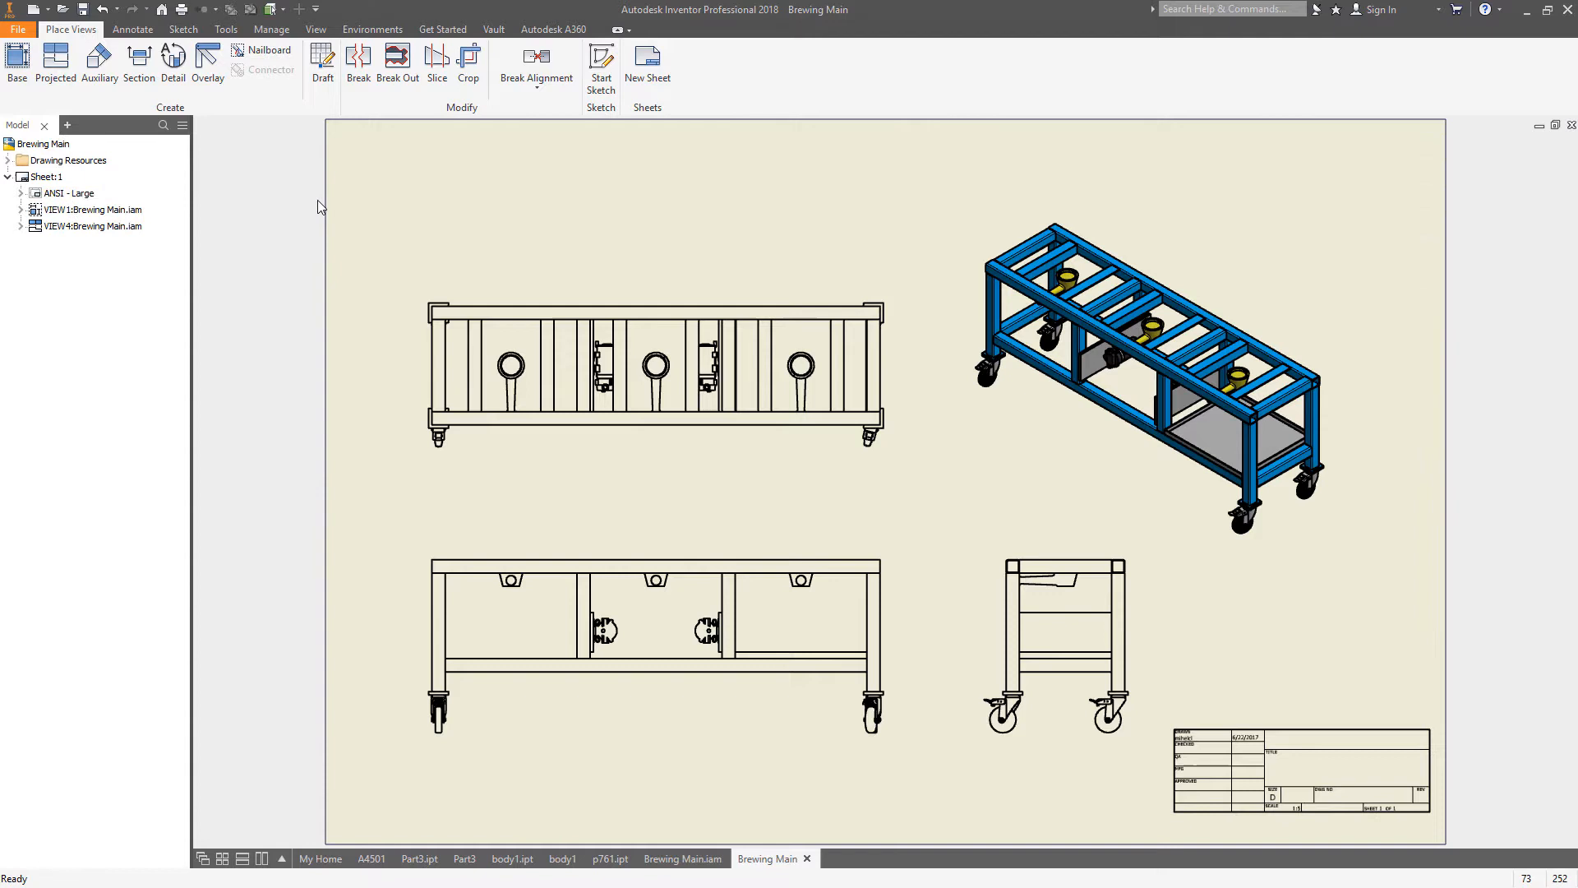
mouse_move(10, 162)
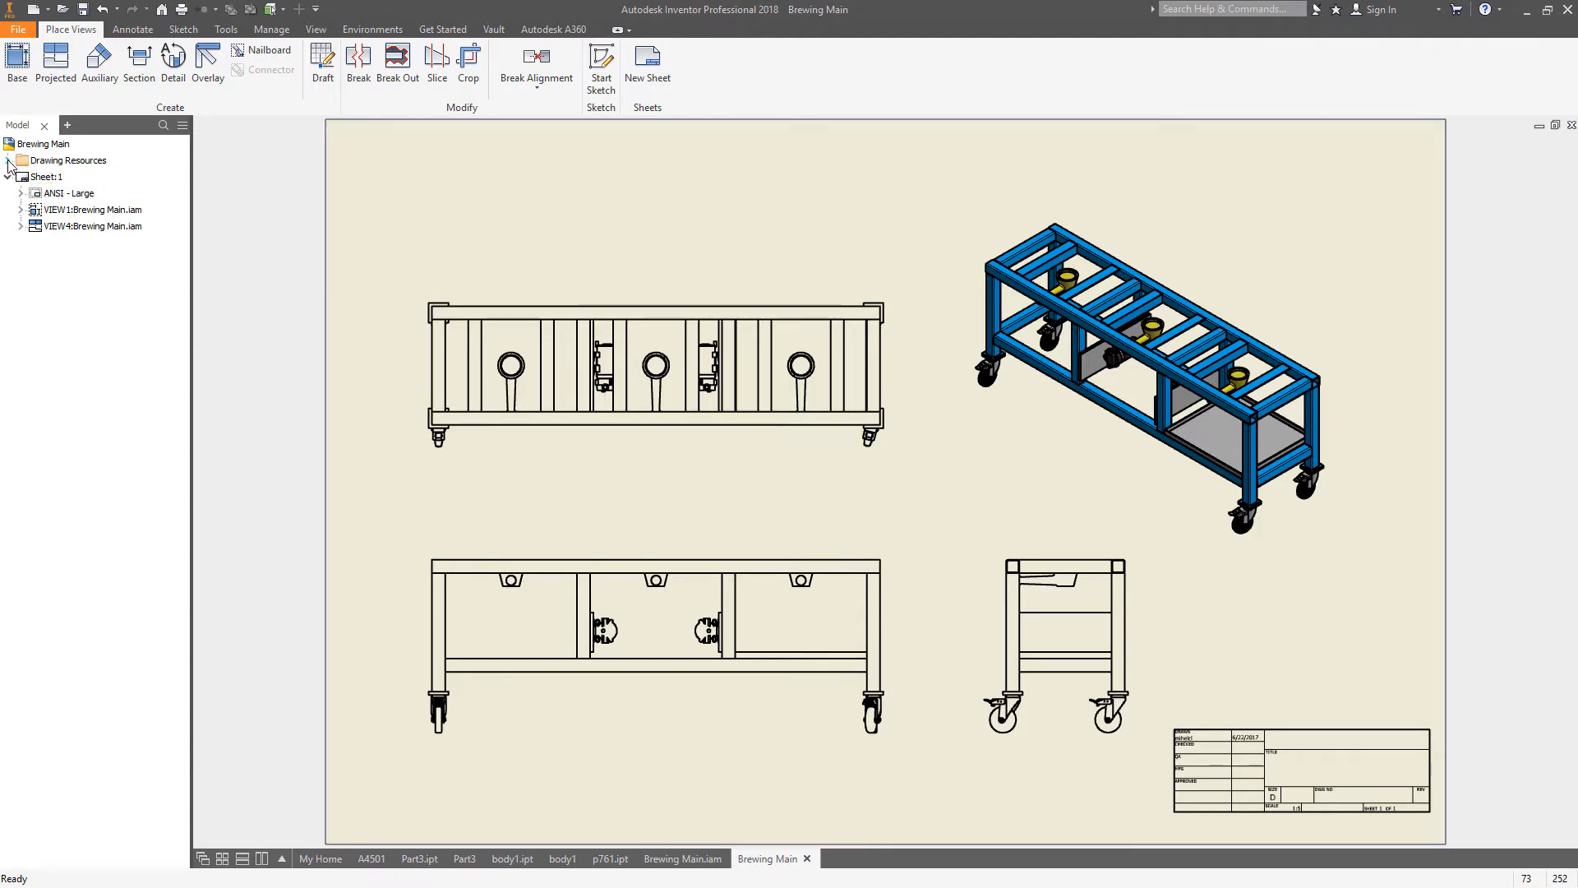
Expand the Drawing Resources folder in the browser
left_click(8, 159)
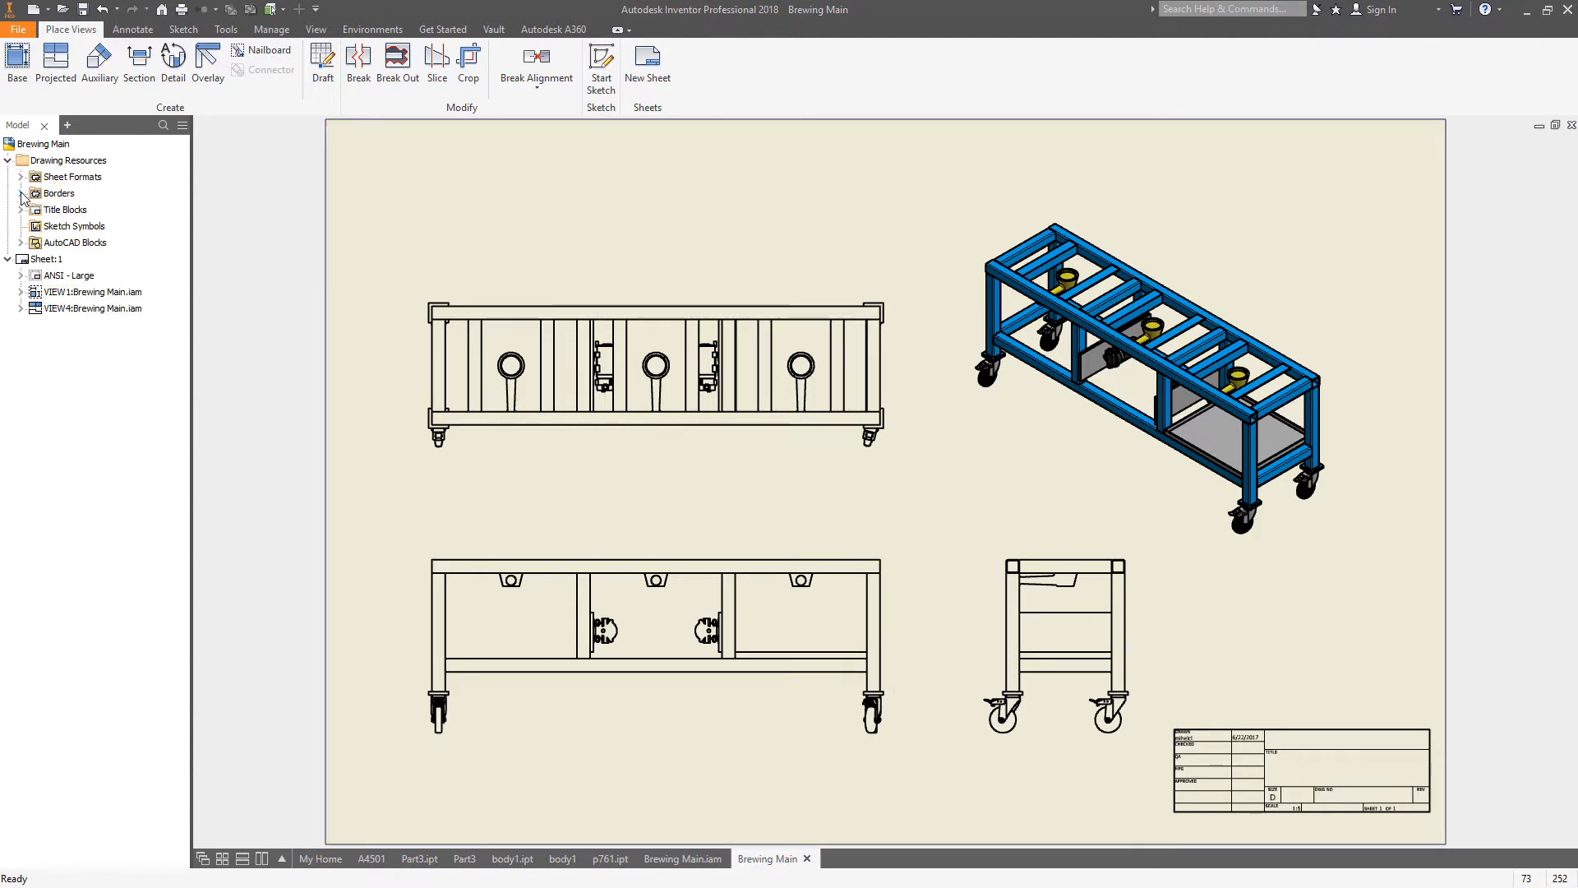
Bring up the Borders folder context menu to define a new border
right_click(59, 192)
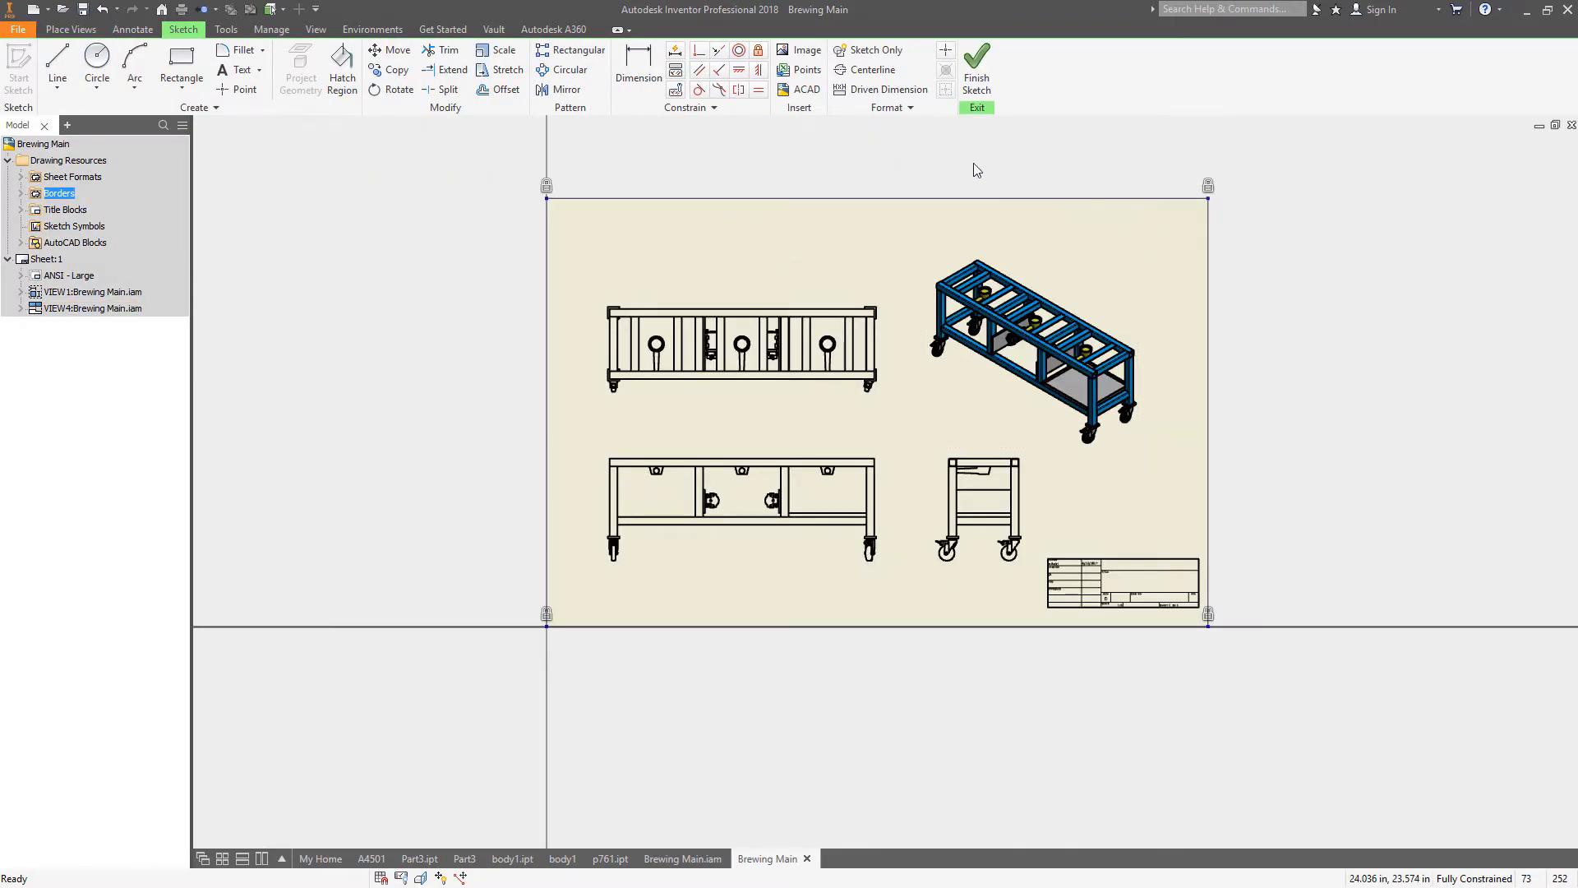
mouse_move(1205, 533)
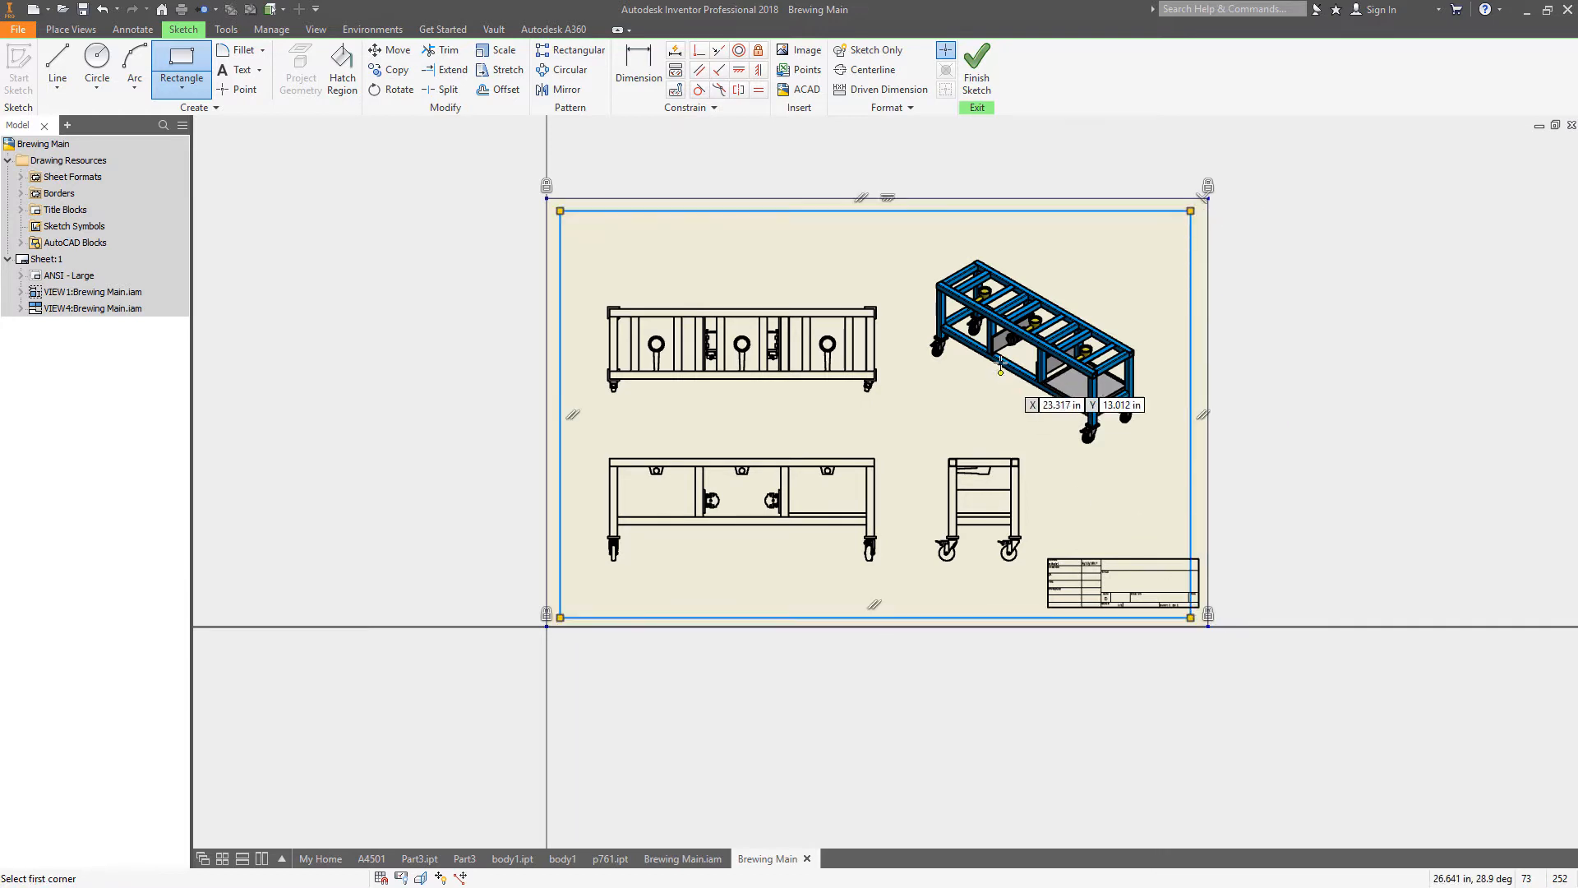
Dimension the right and top border offsets at 0.750 in from the paper edge
left_click(638, 58)
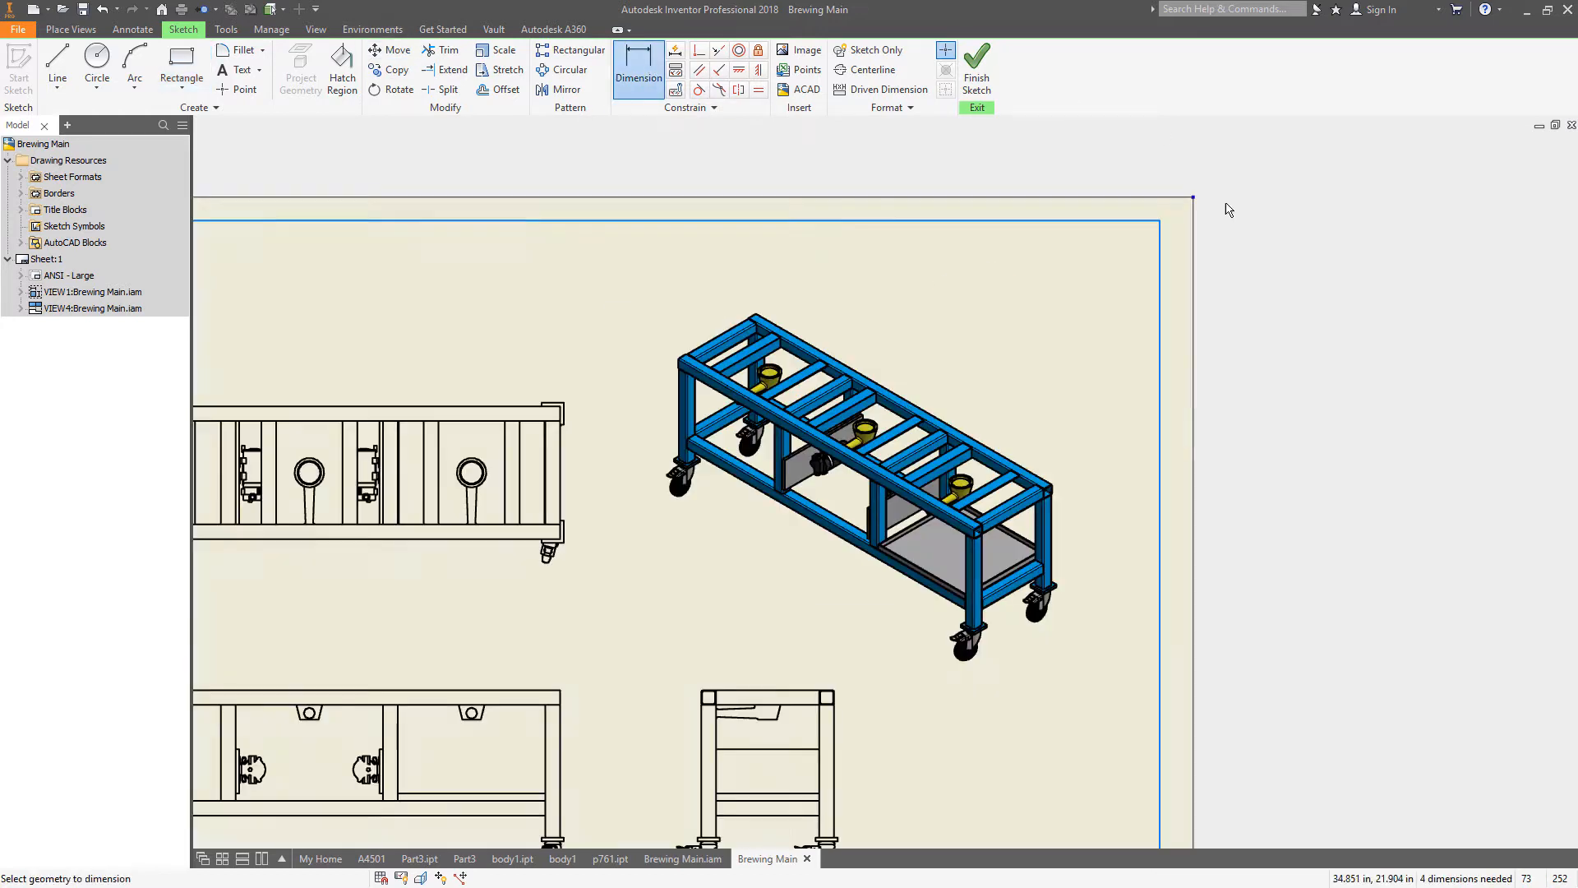
left_click(1191, 199)
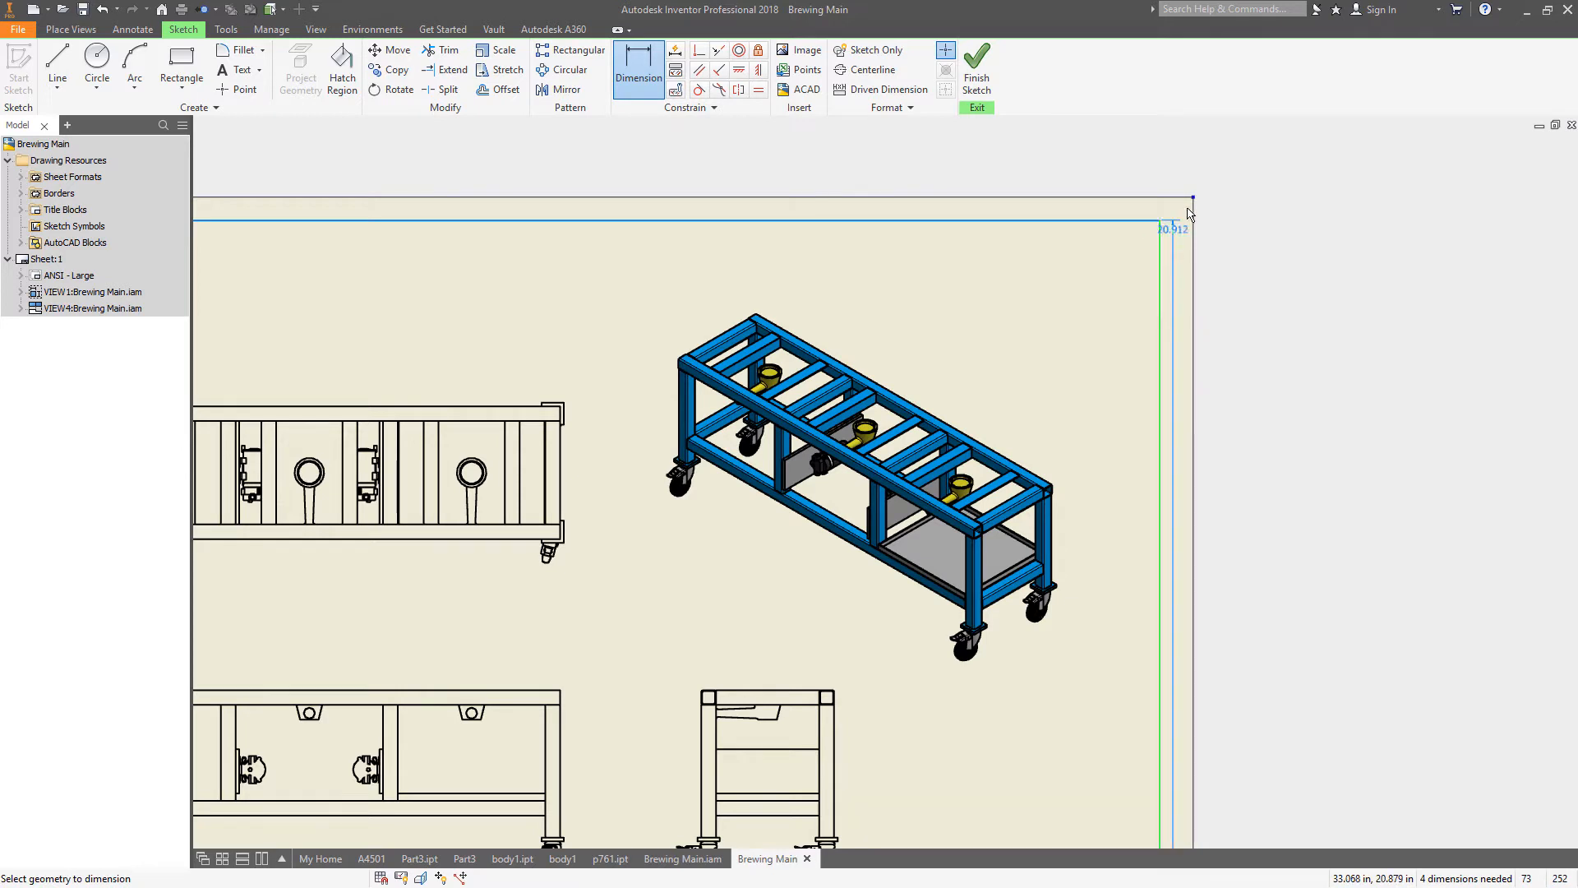
left_click(1186, 213)
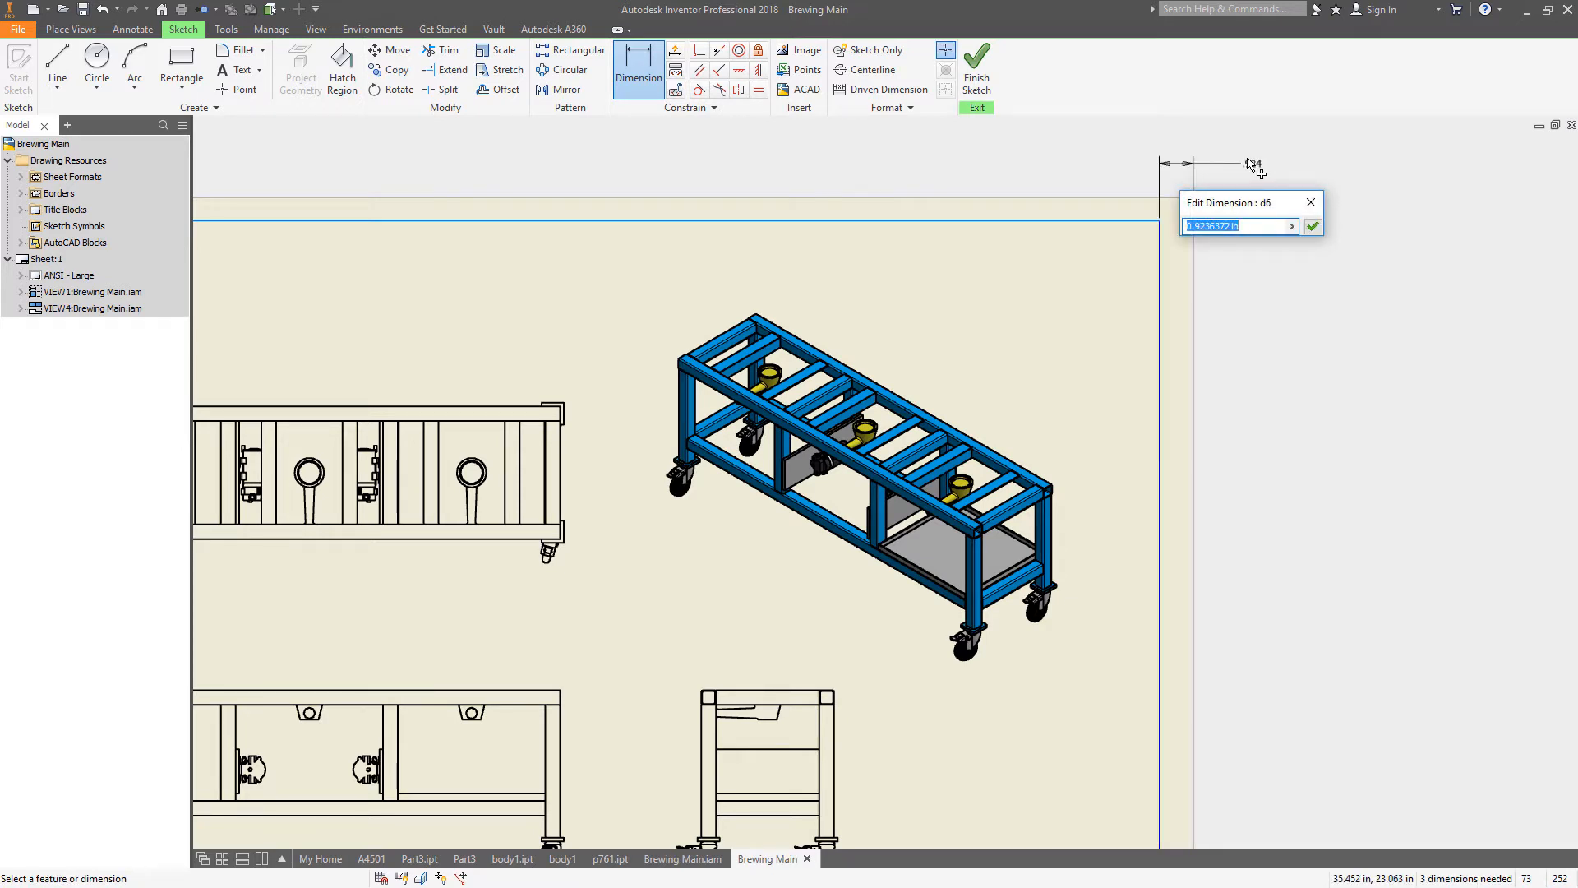
left_click(1312, 225)
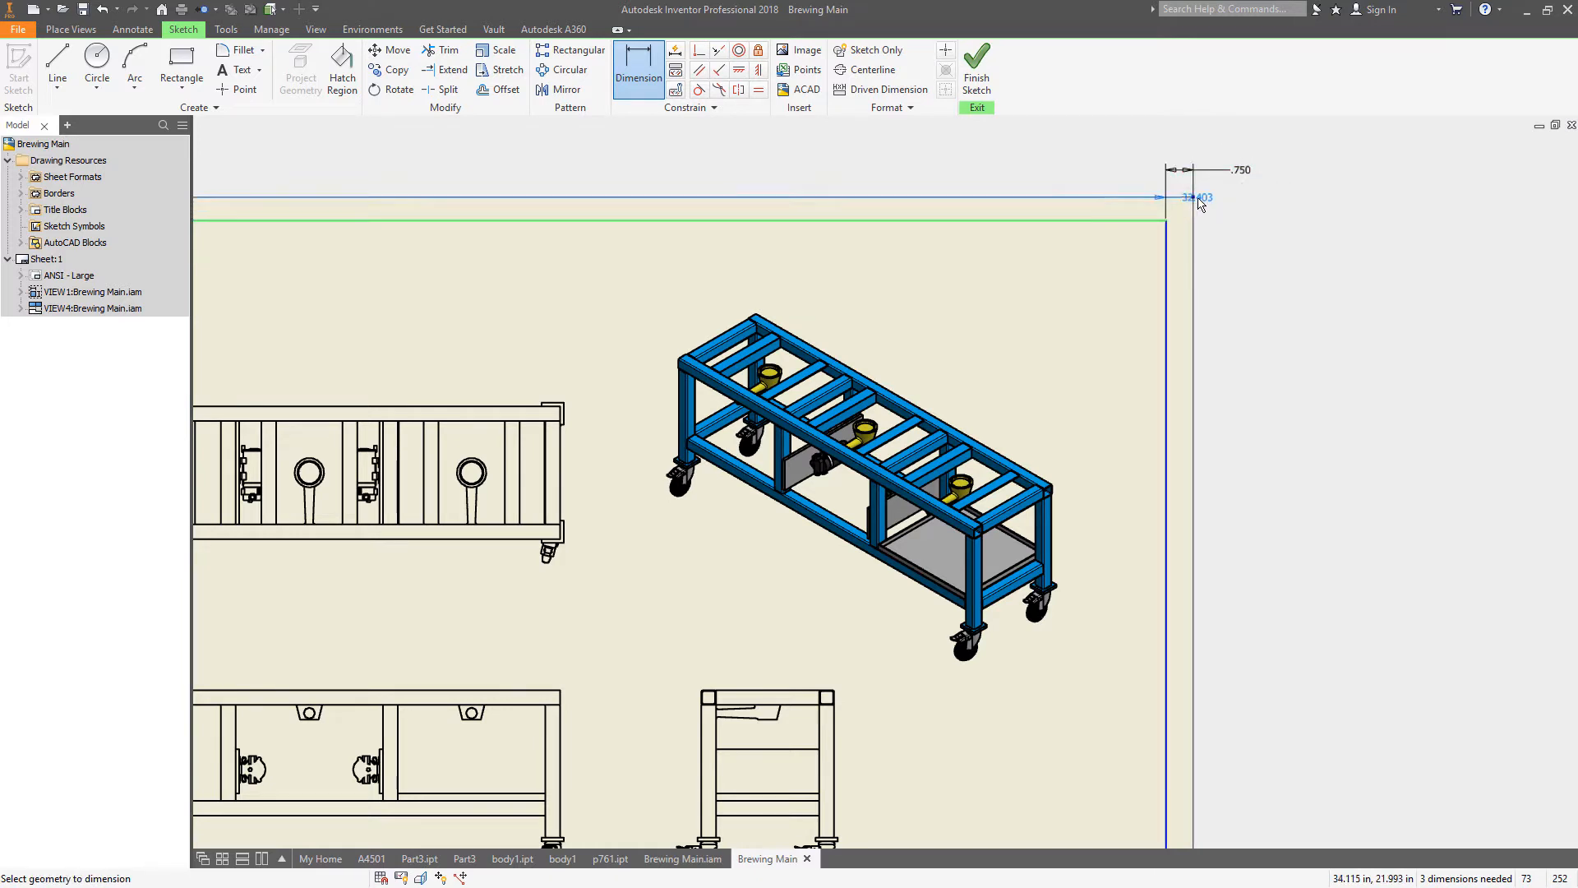
left_click(1199, 196)
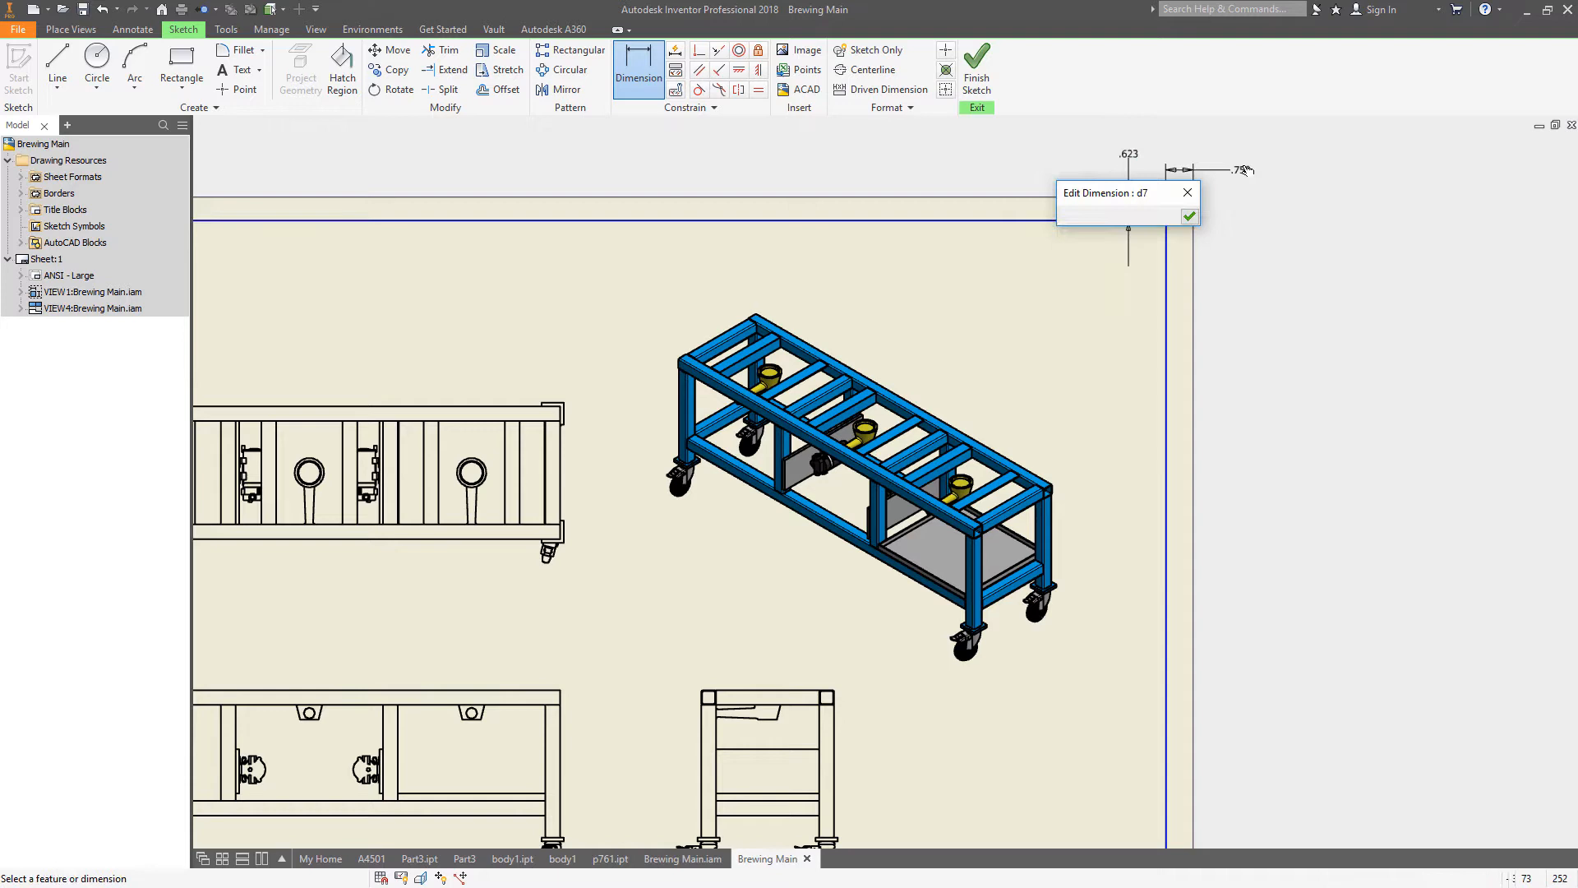
left_click(1190, 217)
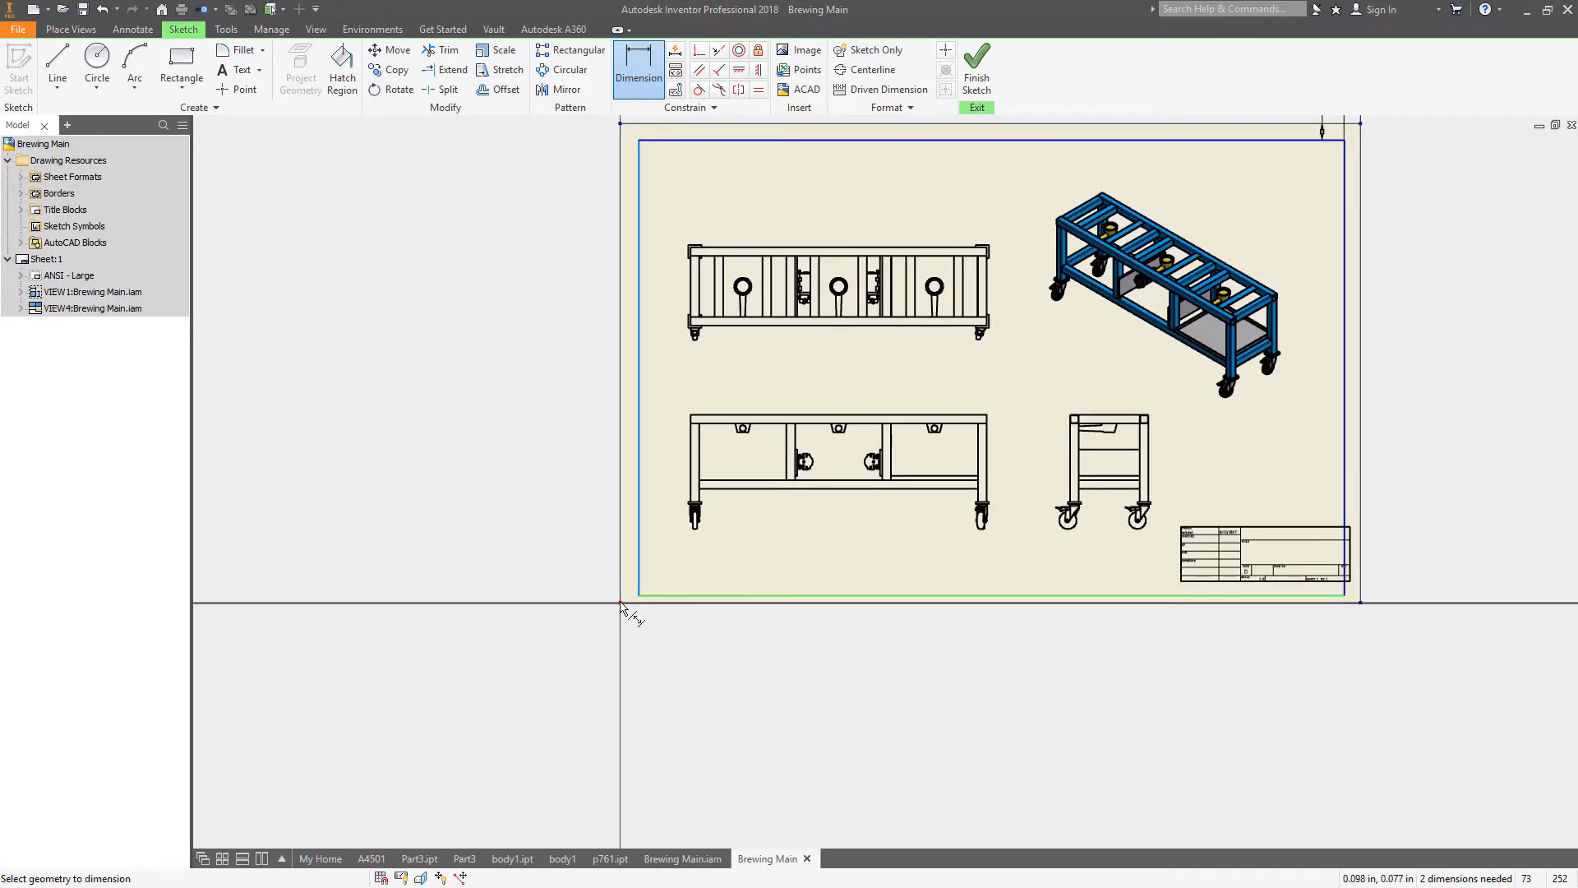
Dimension the bottom and left offsets as d6 so all four equal 0.750 in
left_click(622, 607)
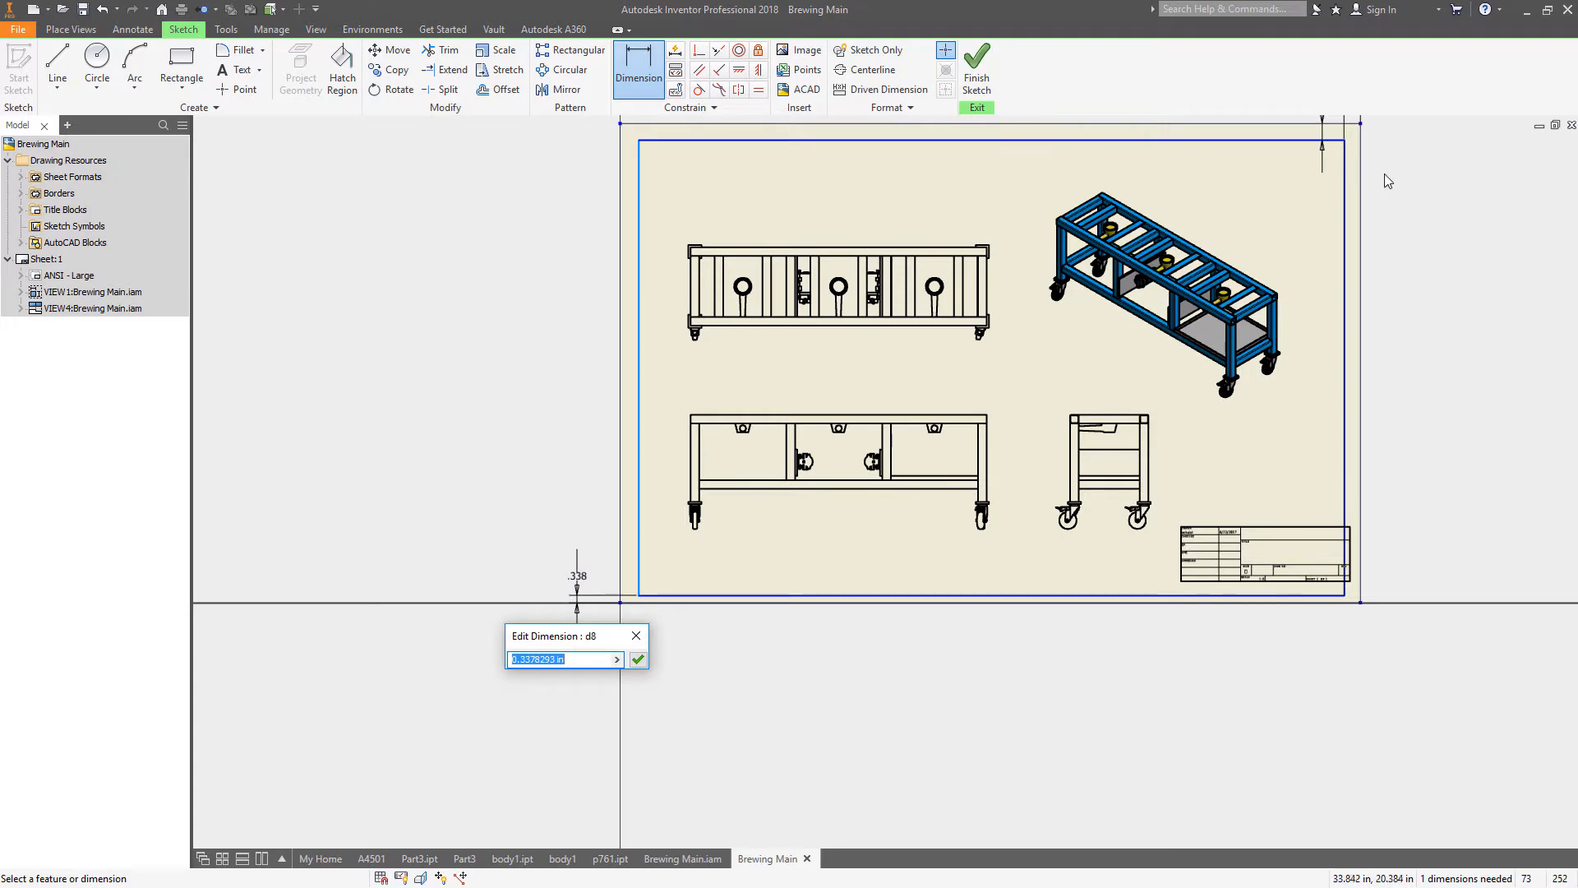
type("d6")
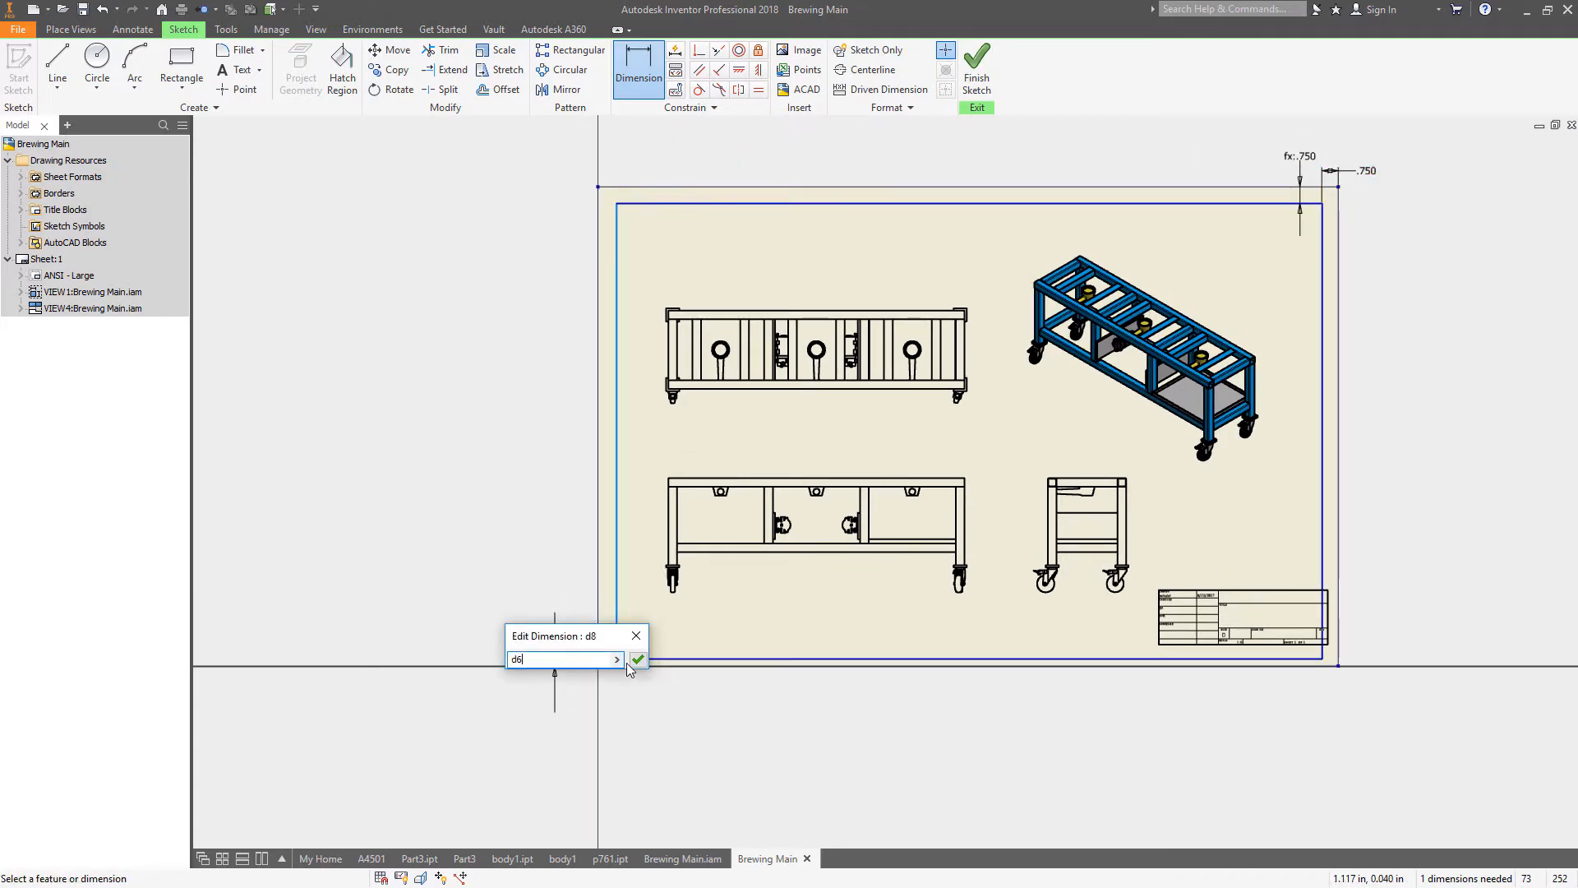
left_click(638, 659)
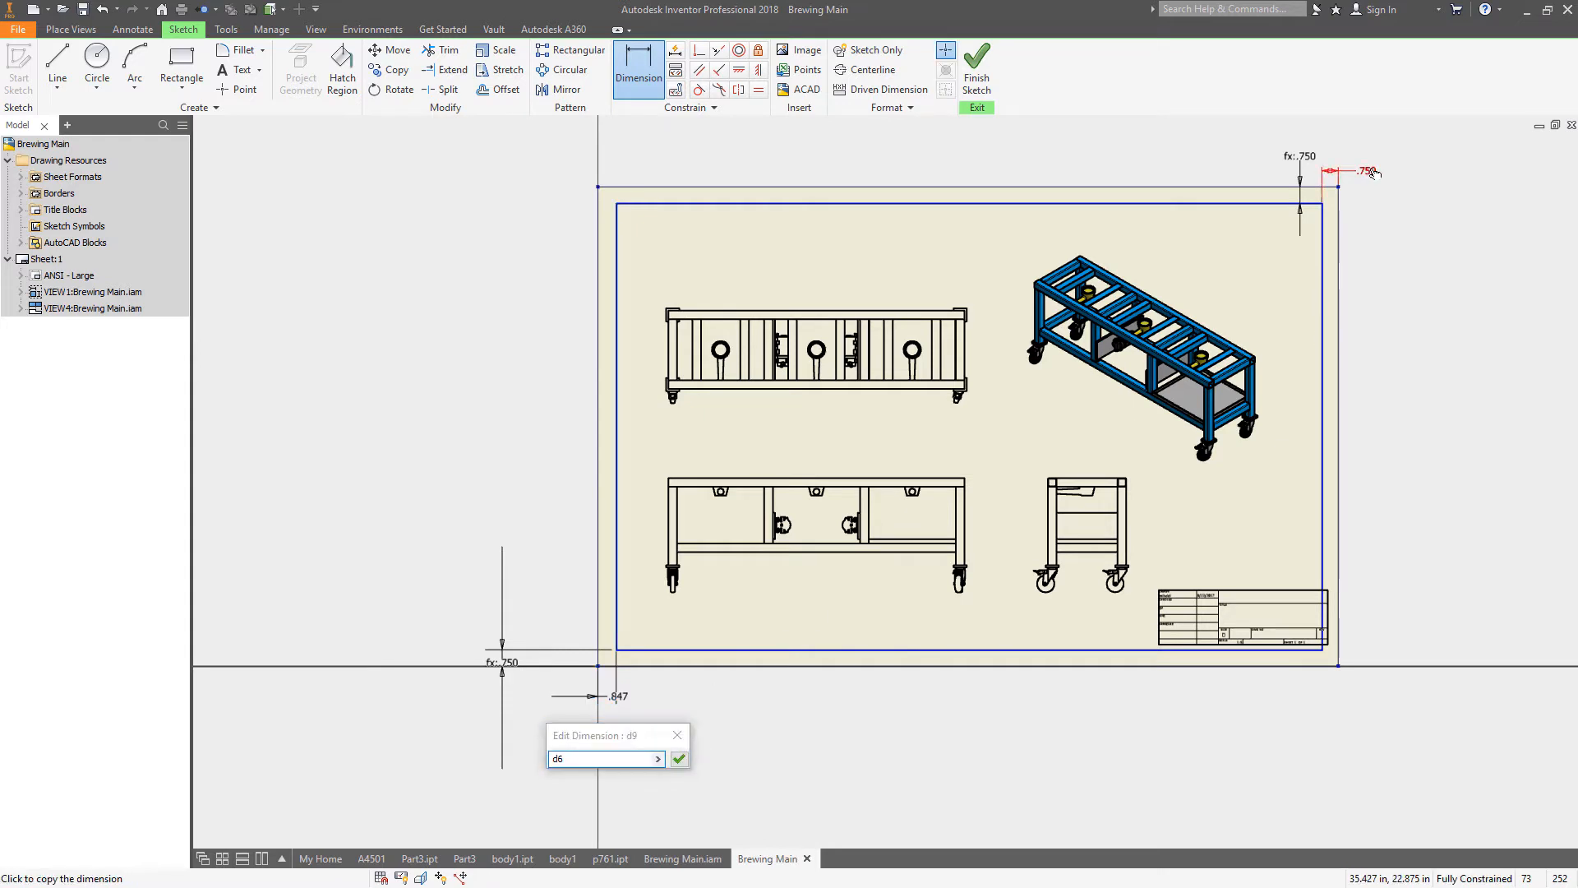
left_click(678, 758)
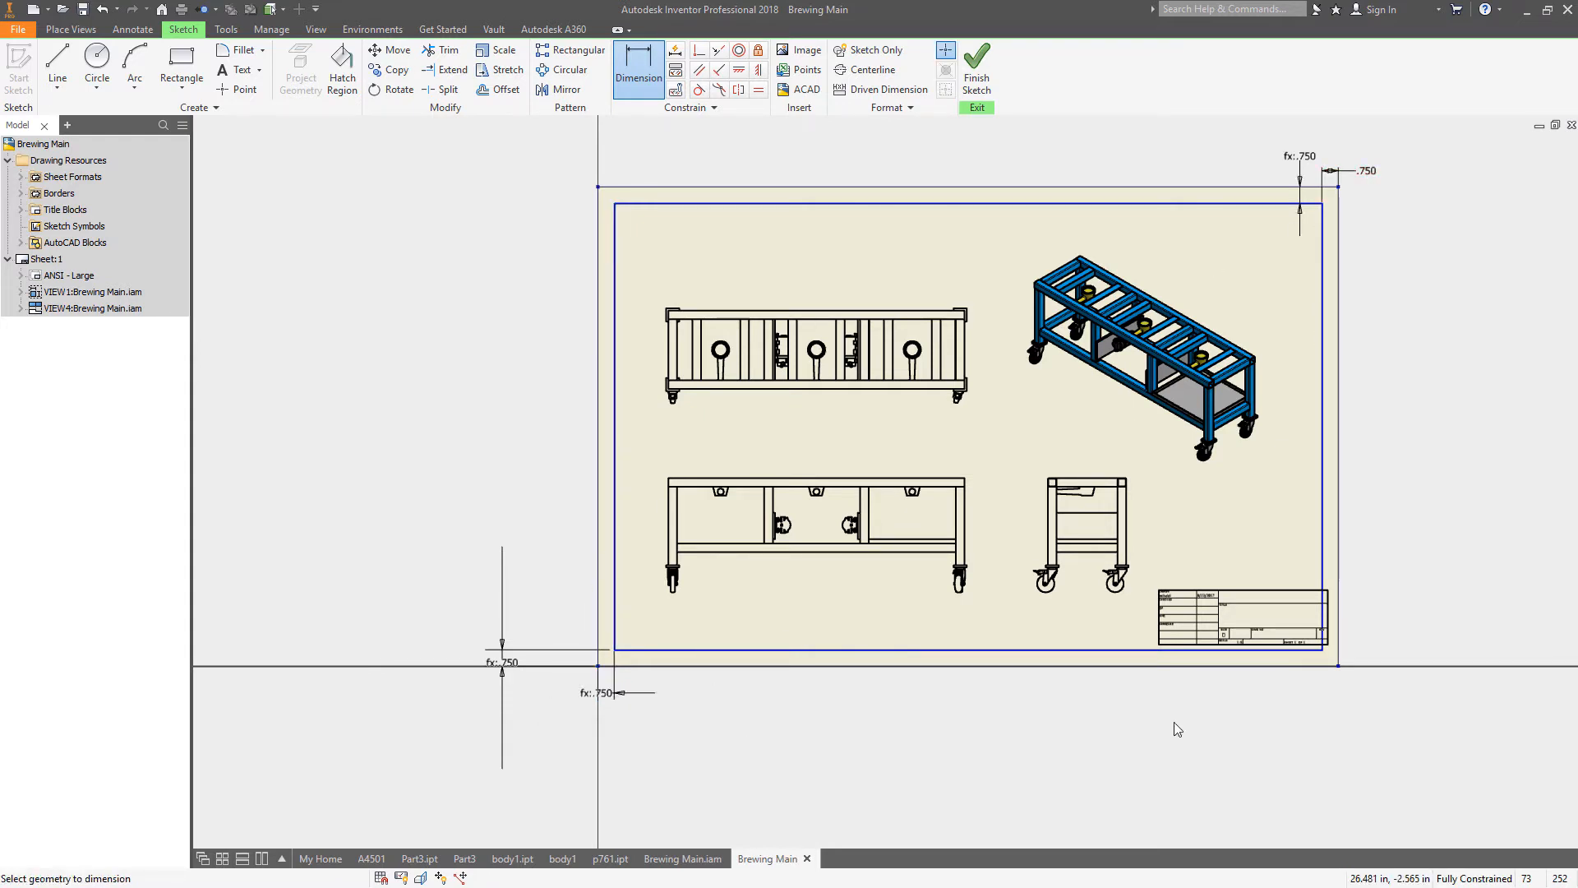
mouse_move(943, 167)
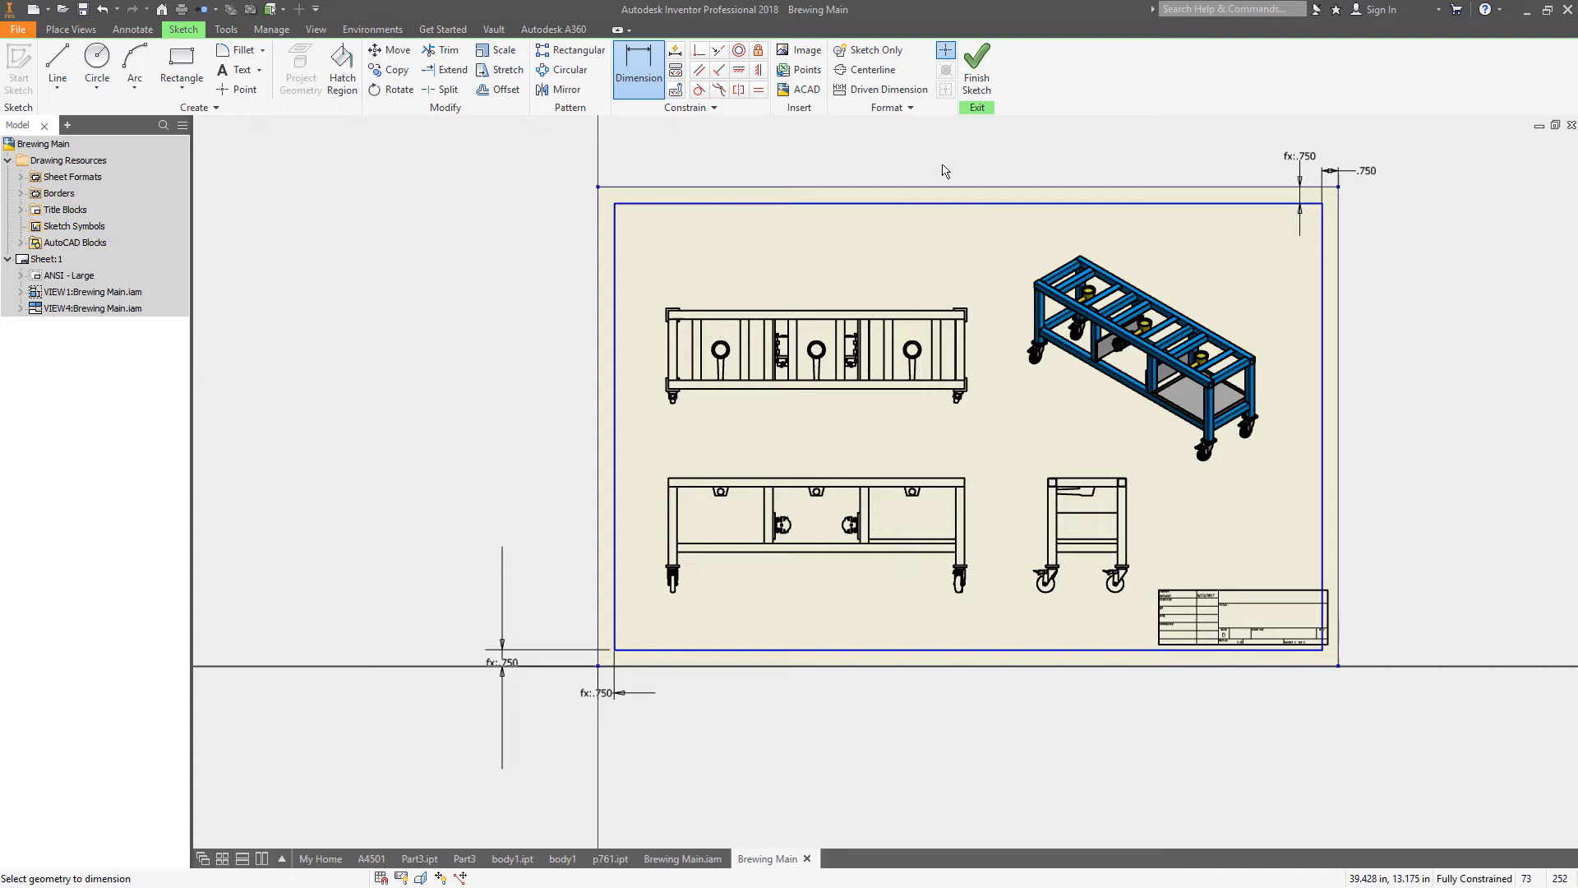
mouse_move(624, 163)
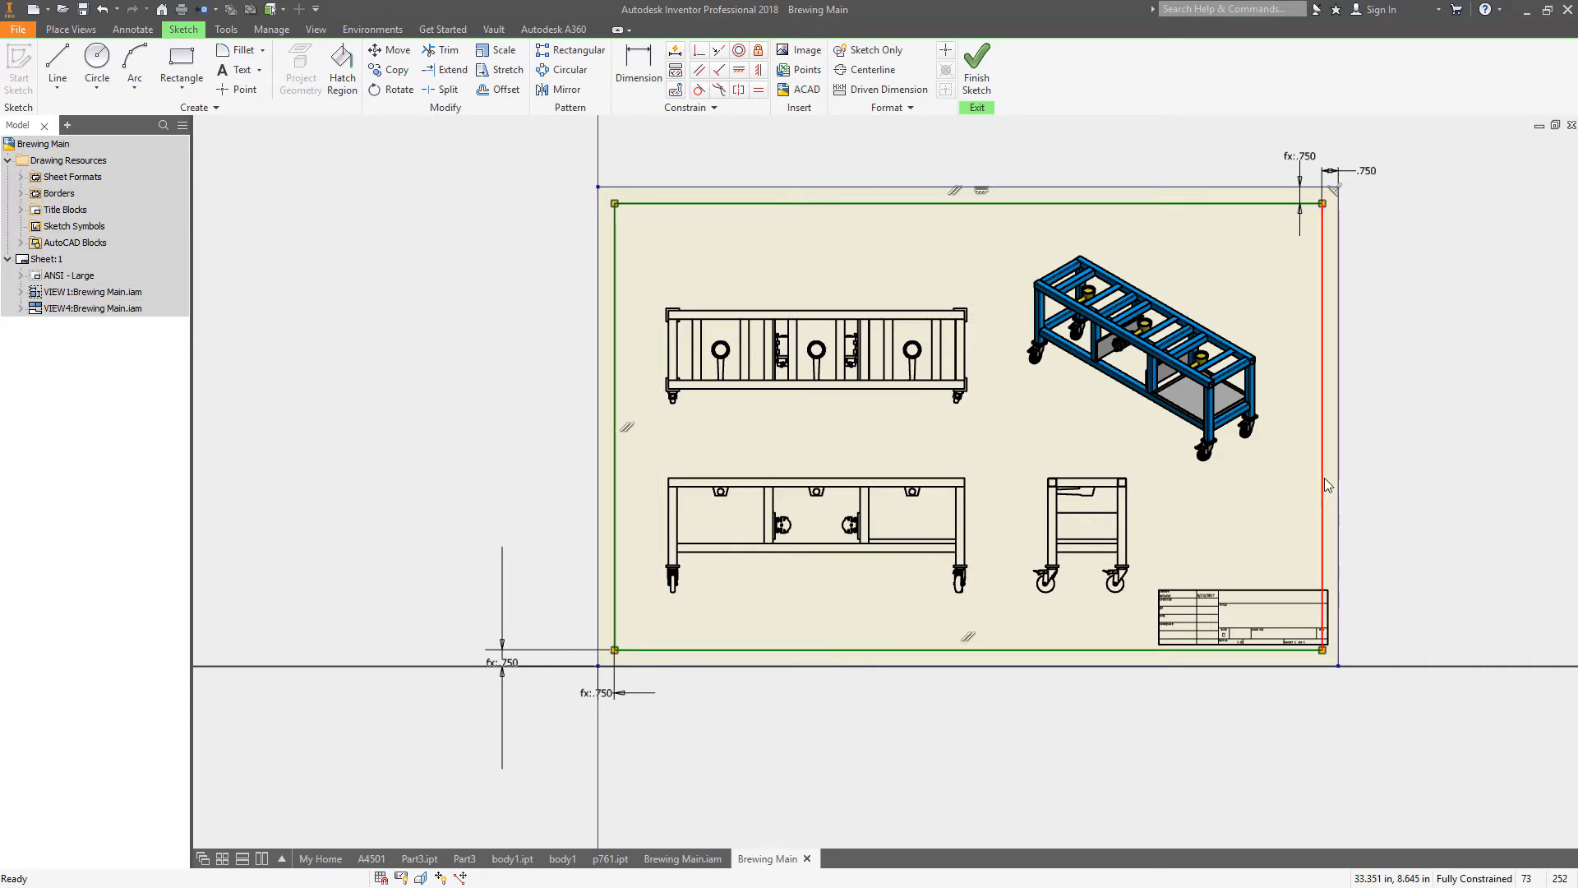
Set the border rectangle lines to a 0.010 in line weight instead of By Layer
left_click(888, 108)
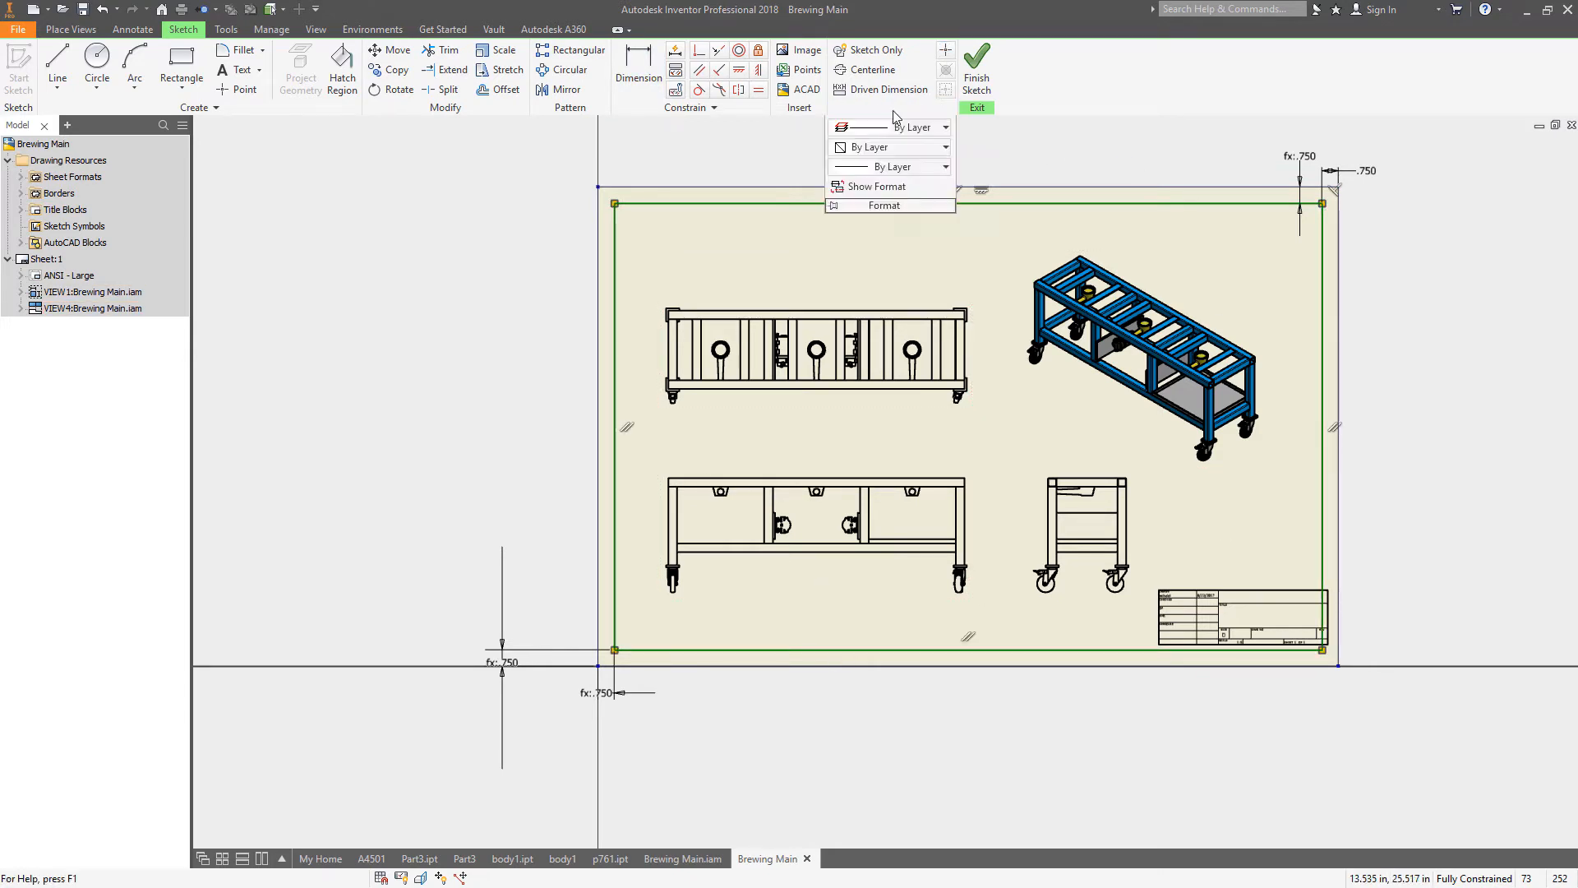
left_click(943, 166)
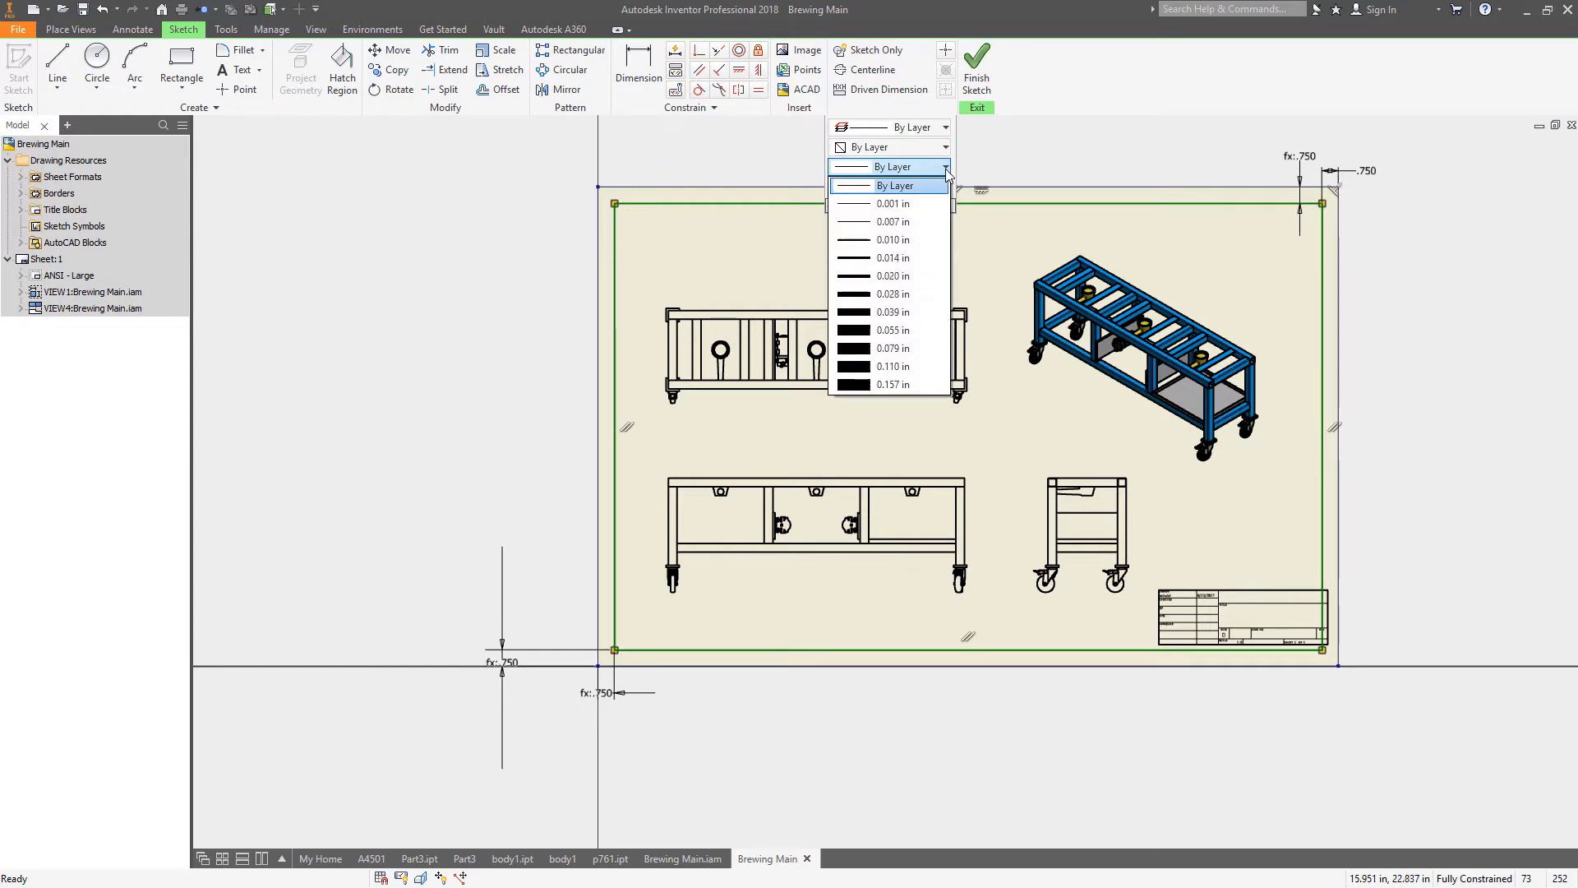
mouse_move(903, 258)
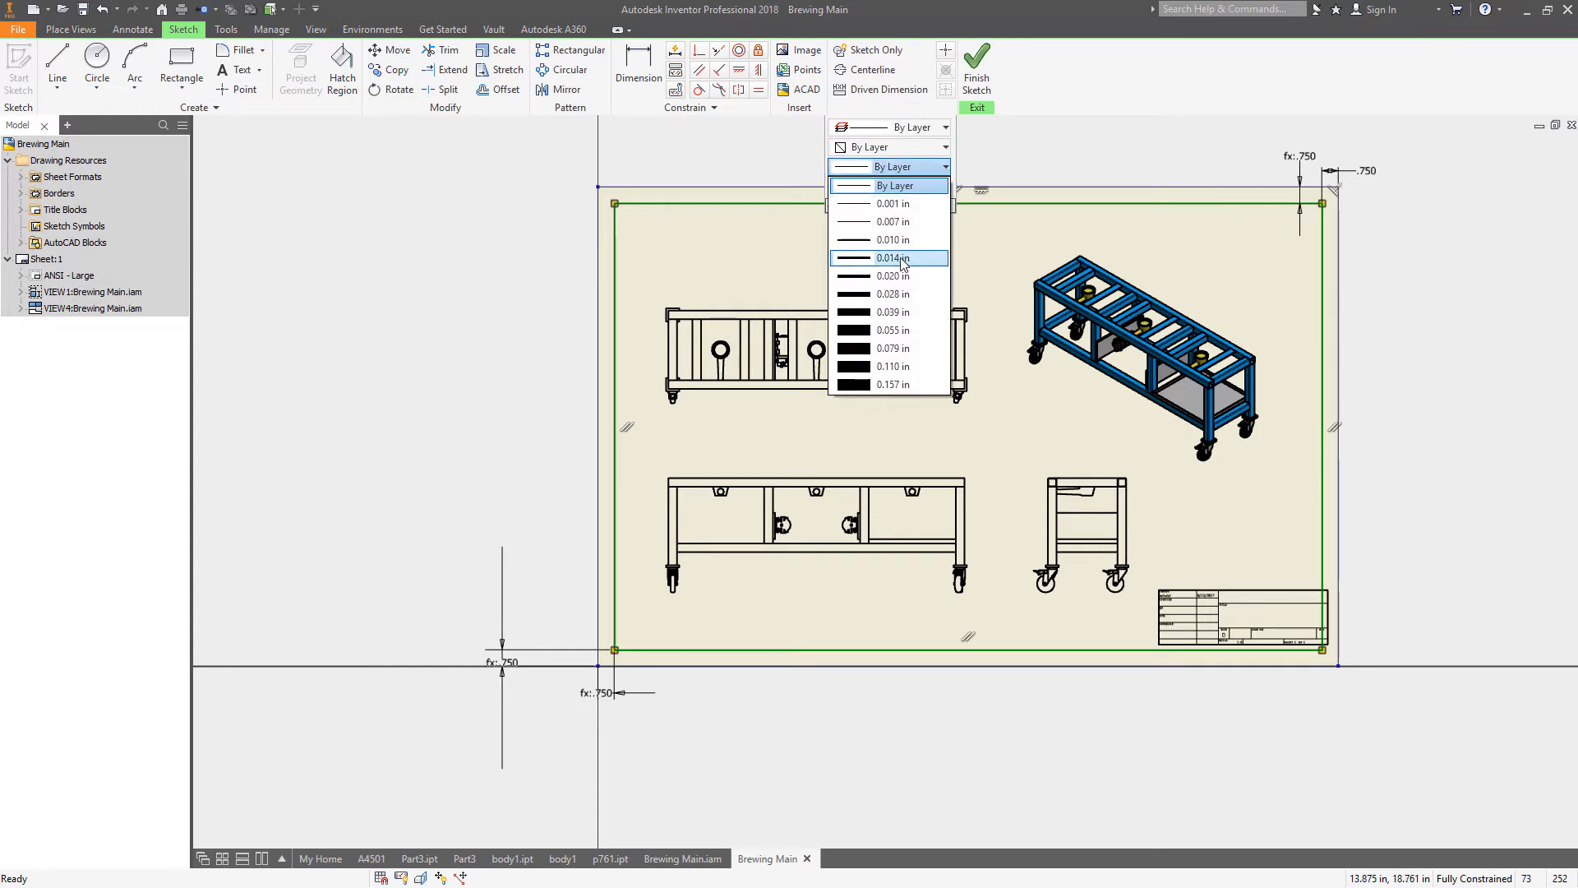
left_click(891, 240)
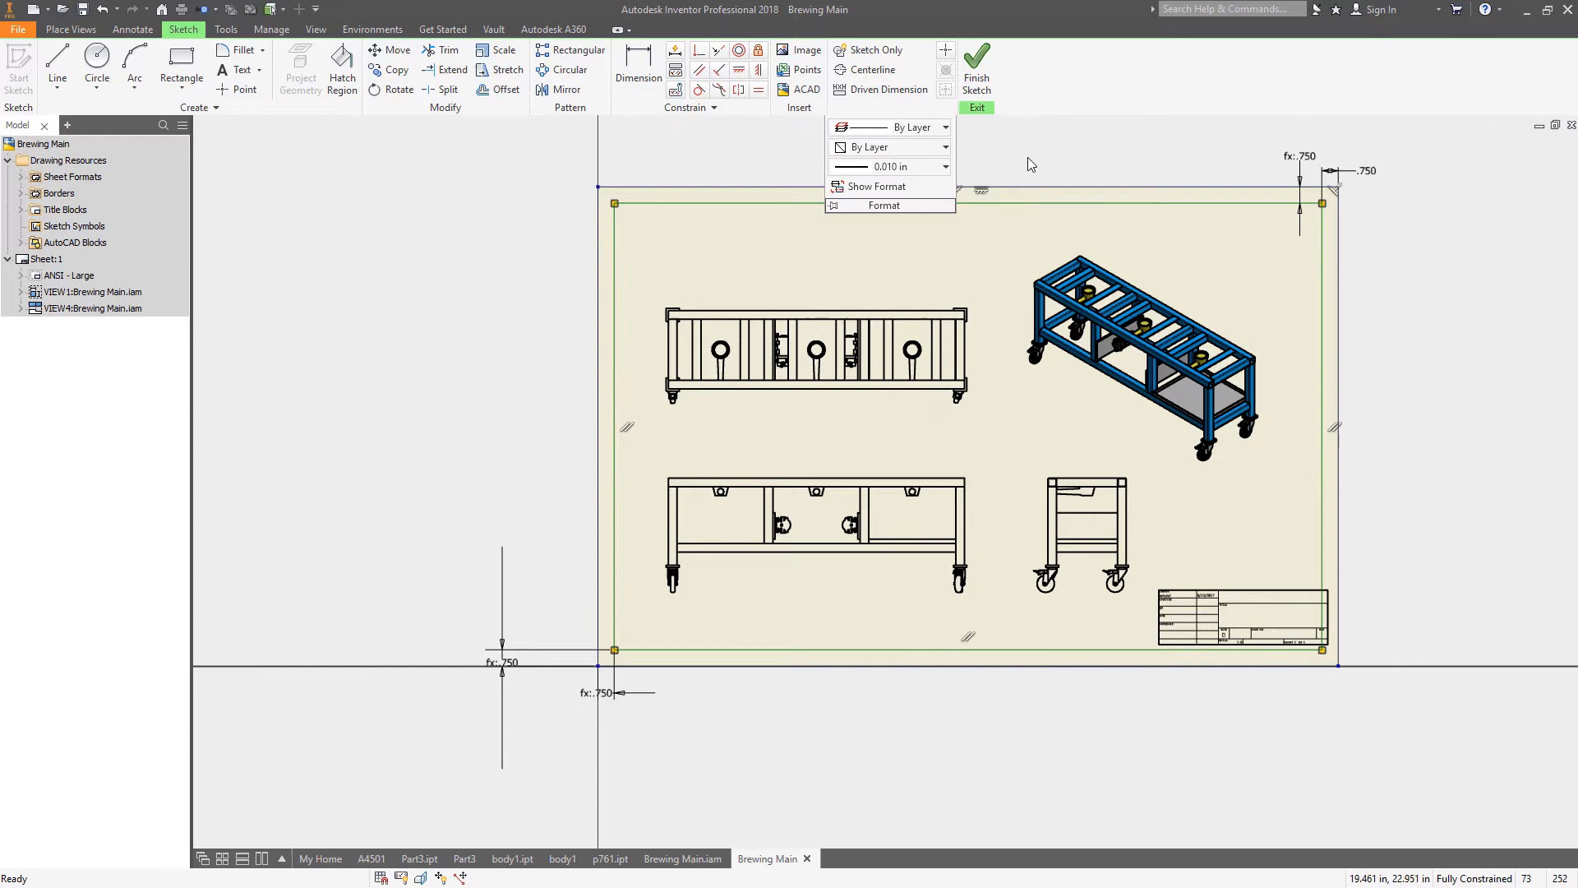
Finish the sketch and save the border as 'Luke', listed under Borders
left_click(884, 205)
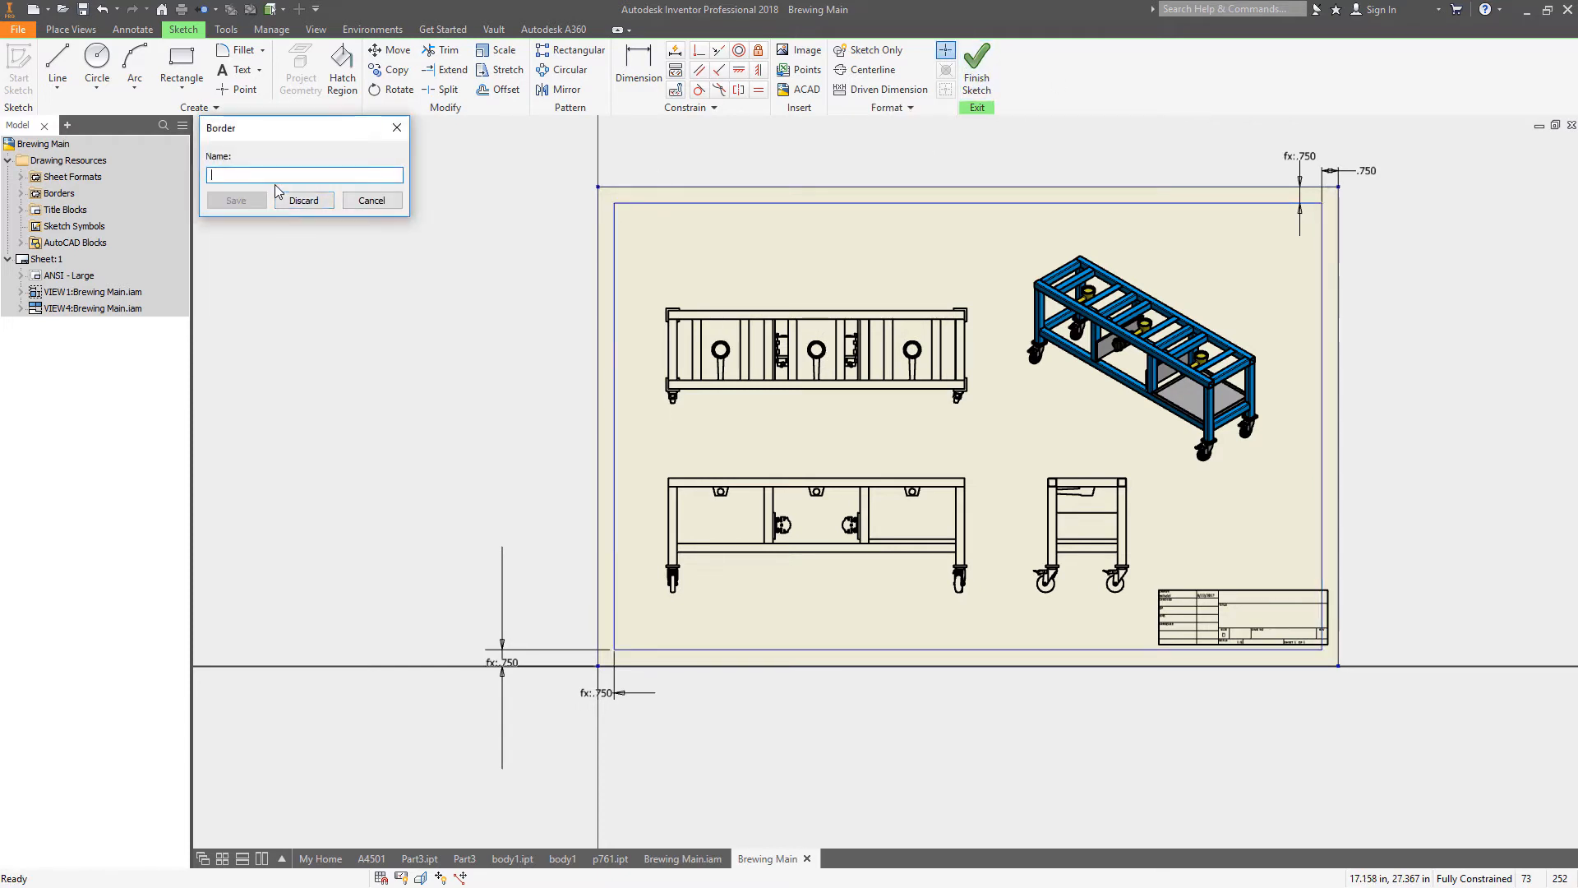
type("Luke")
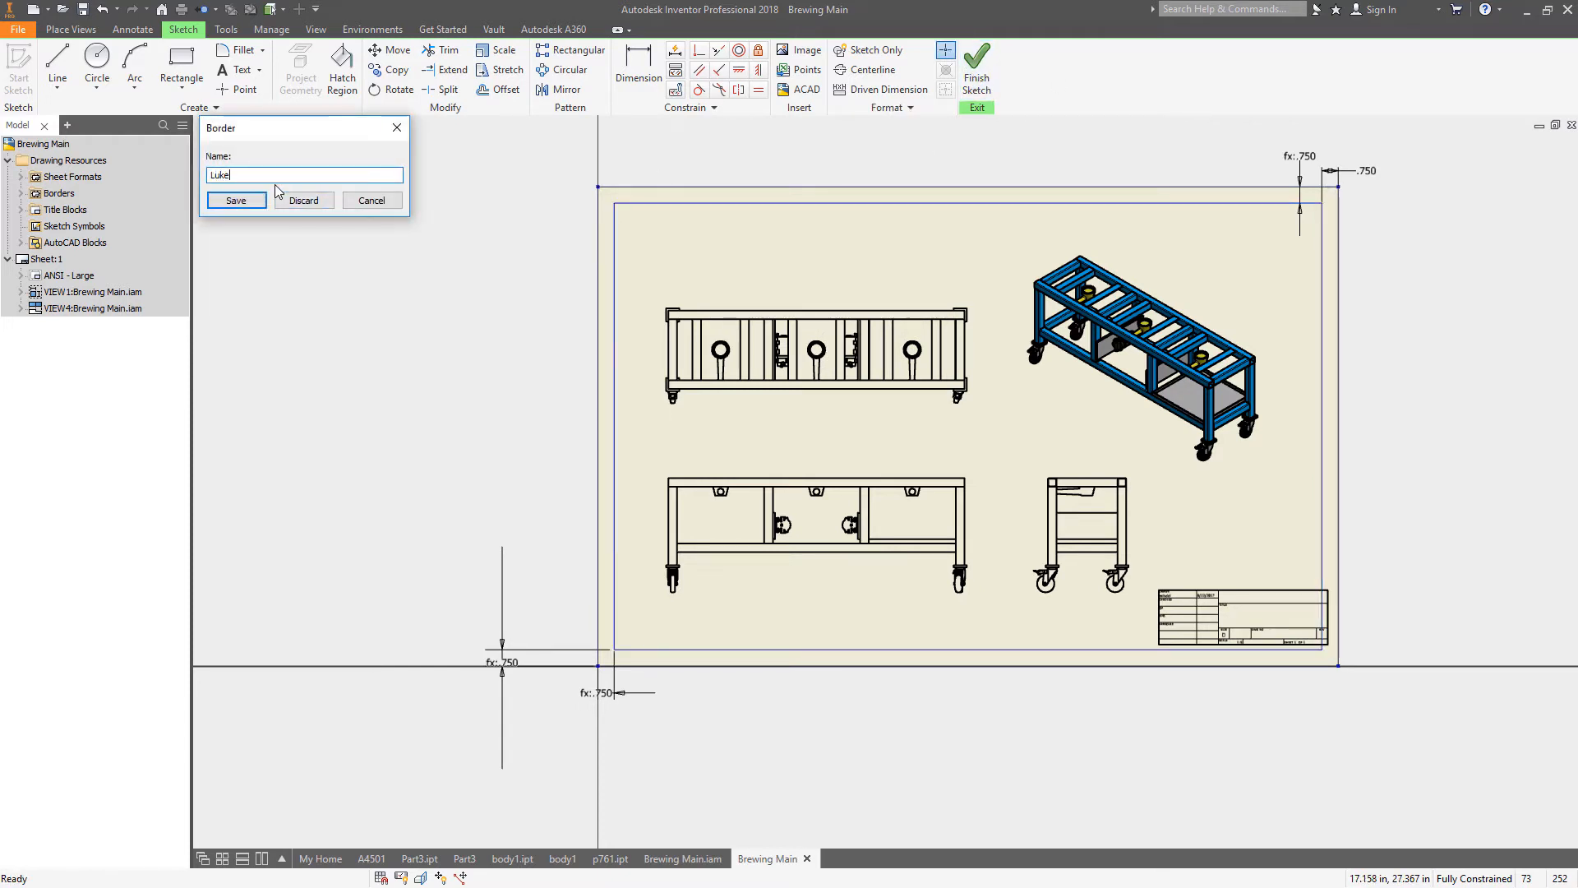
left_click(235, 199)
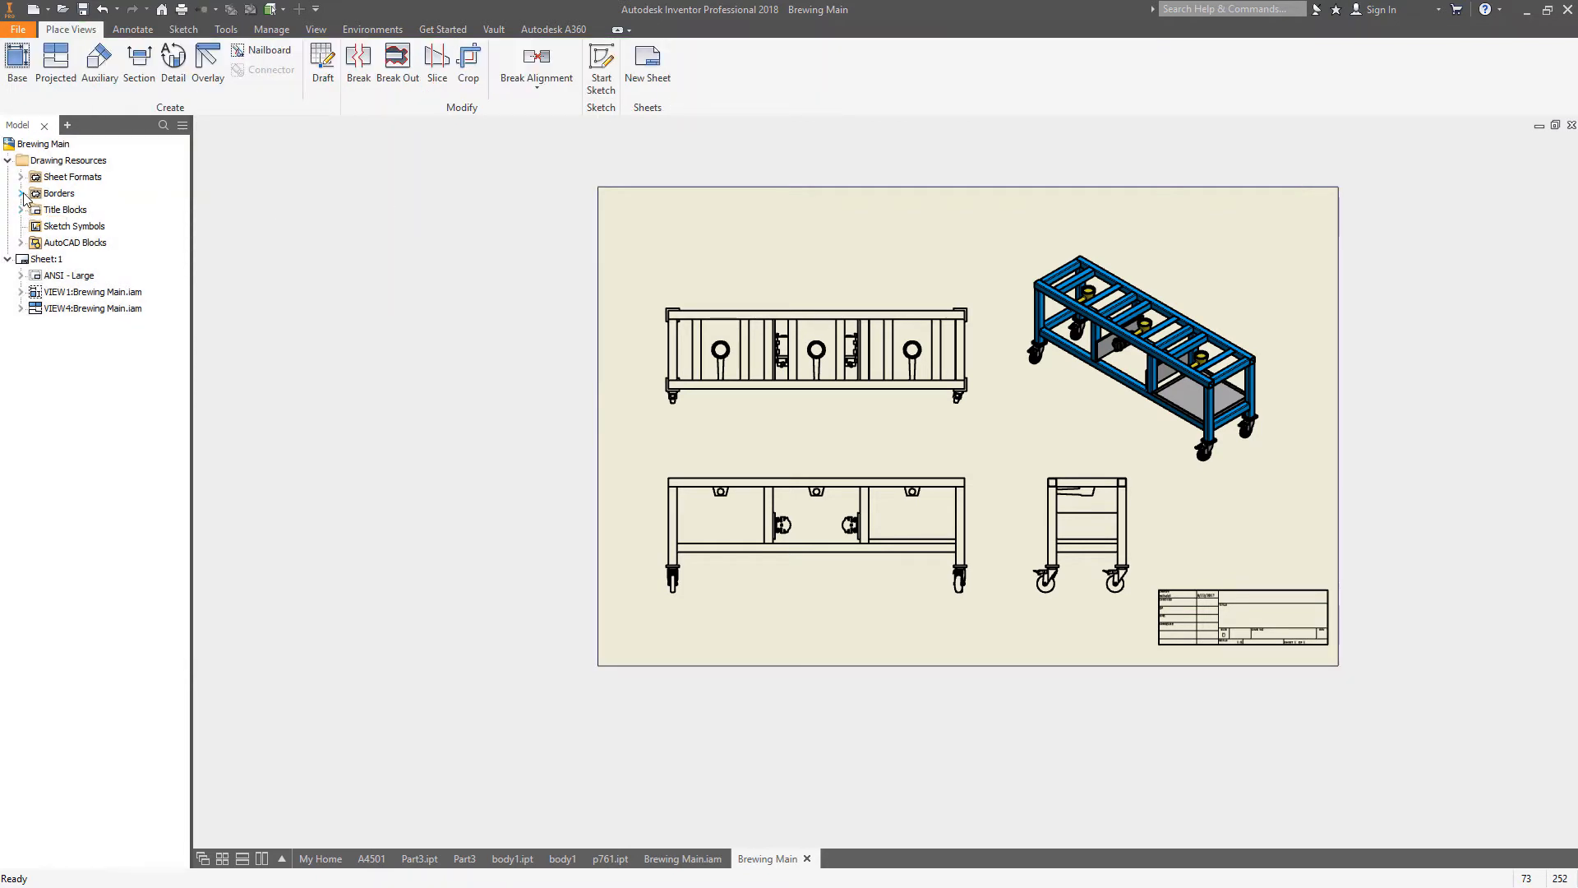
left_click(21, 194)
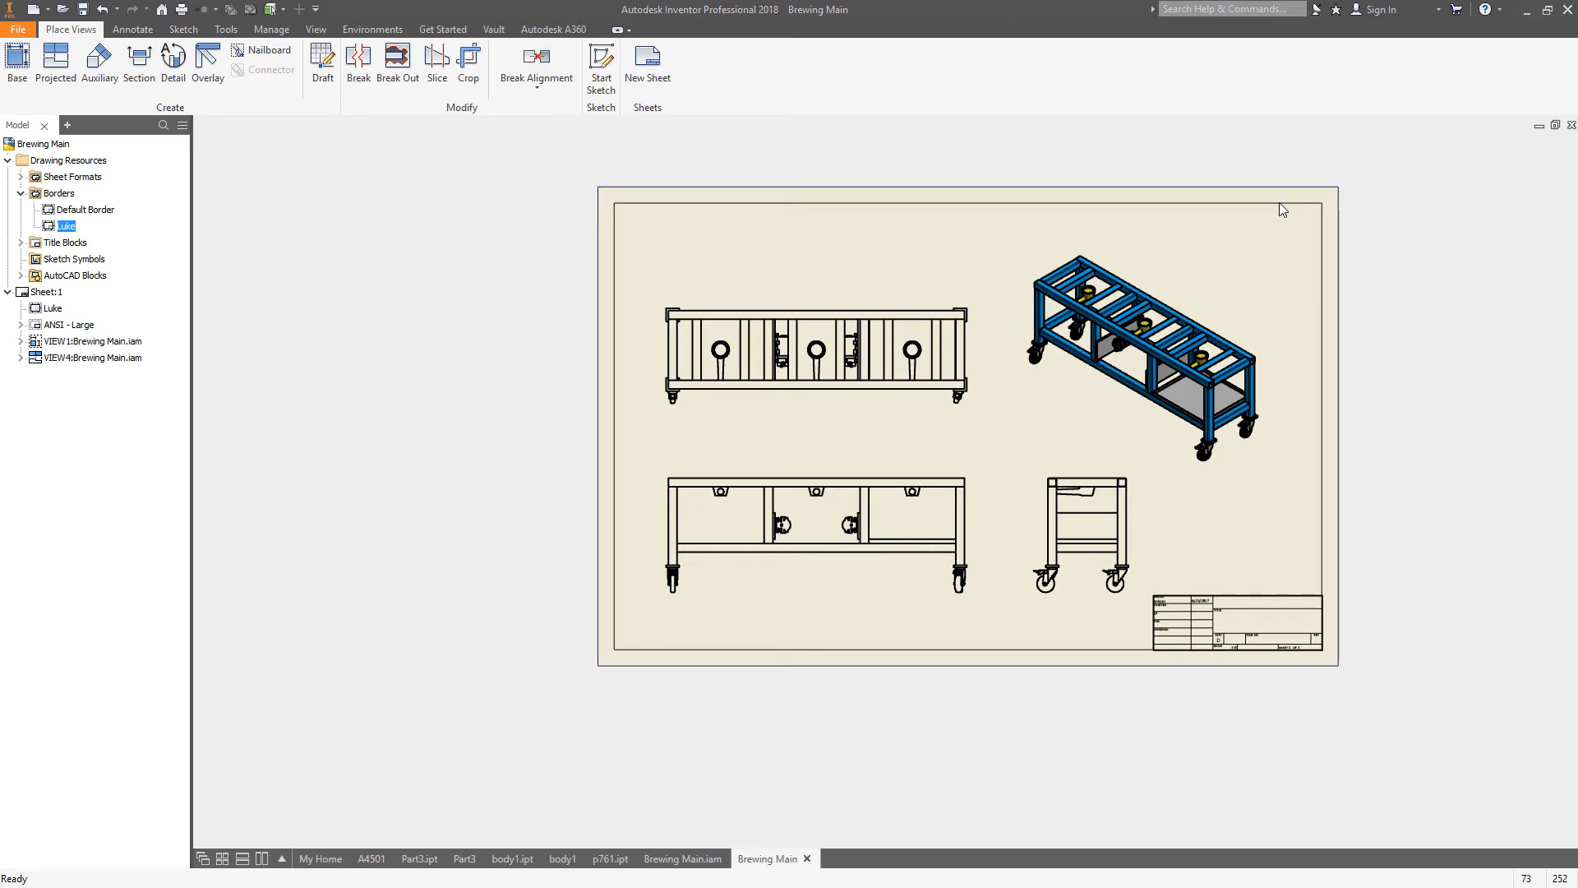
mouse_move(1052, 645)
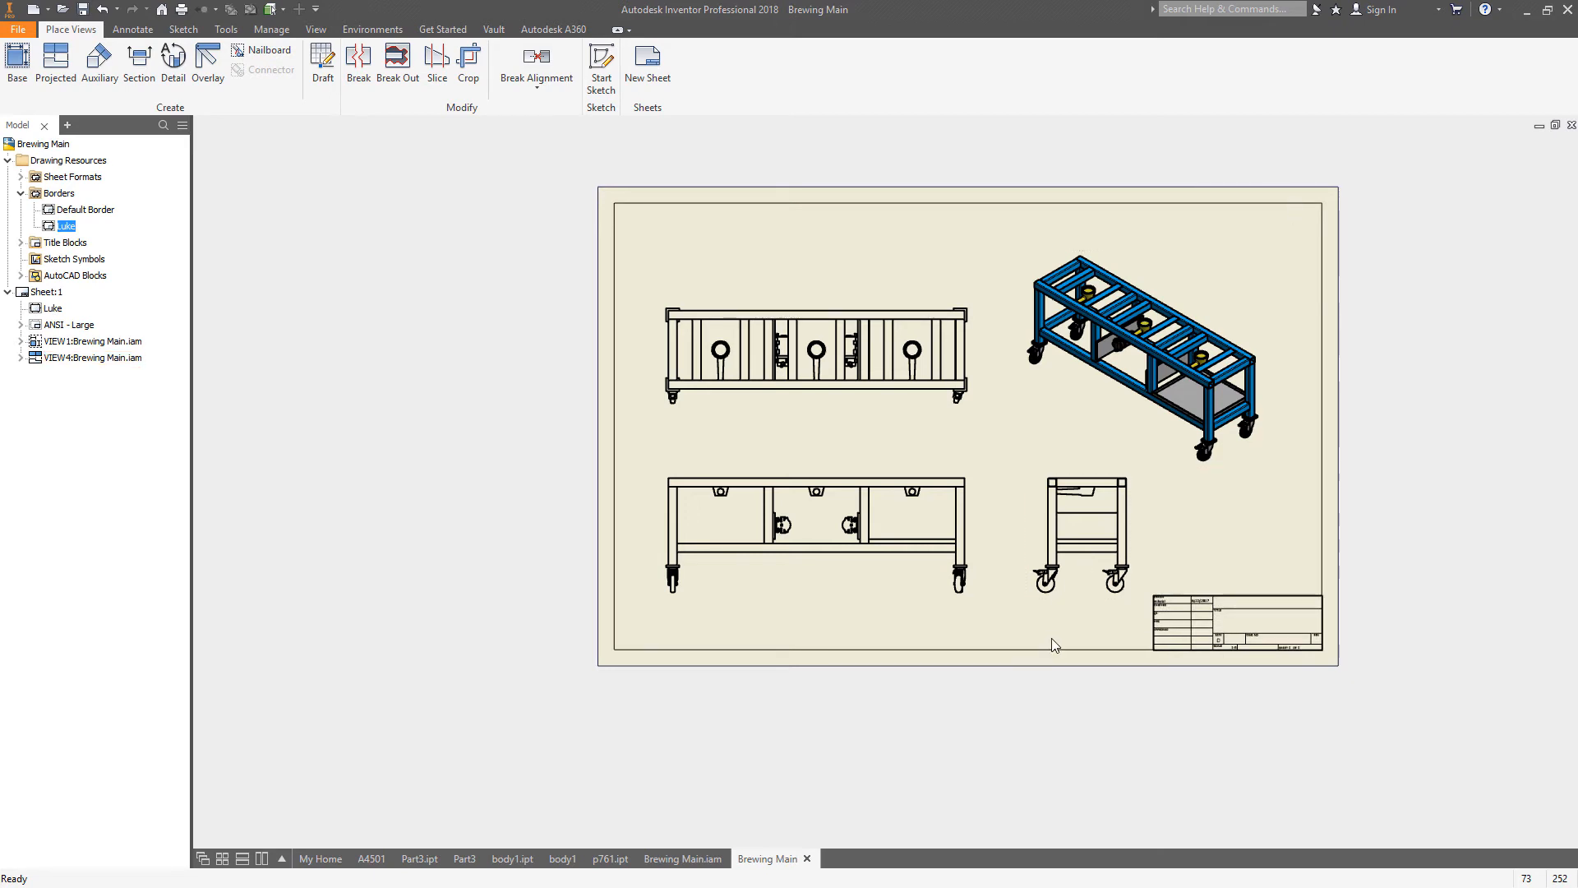
mouse_move(258, 205)
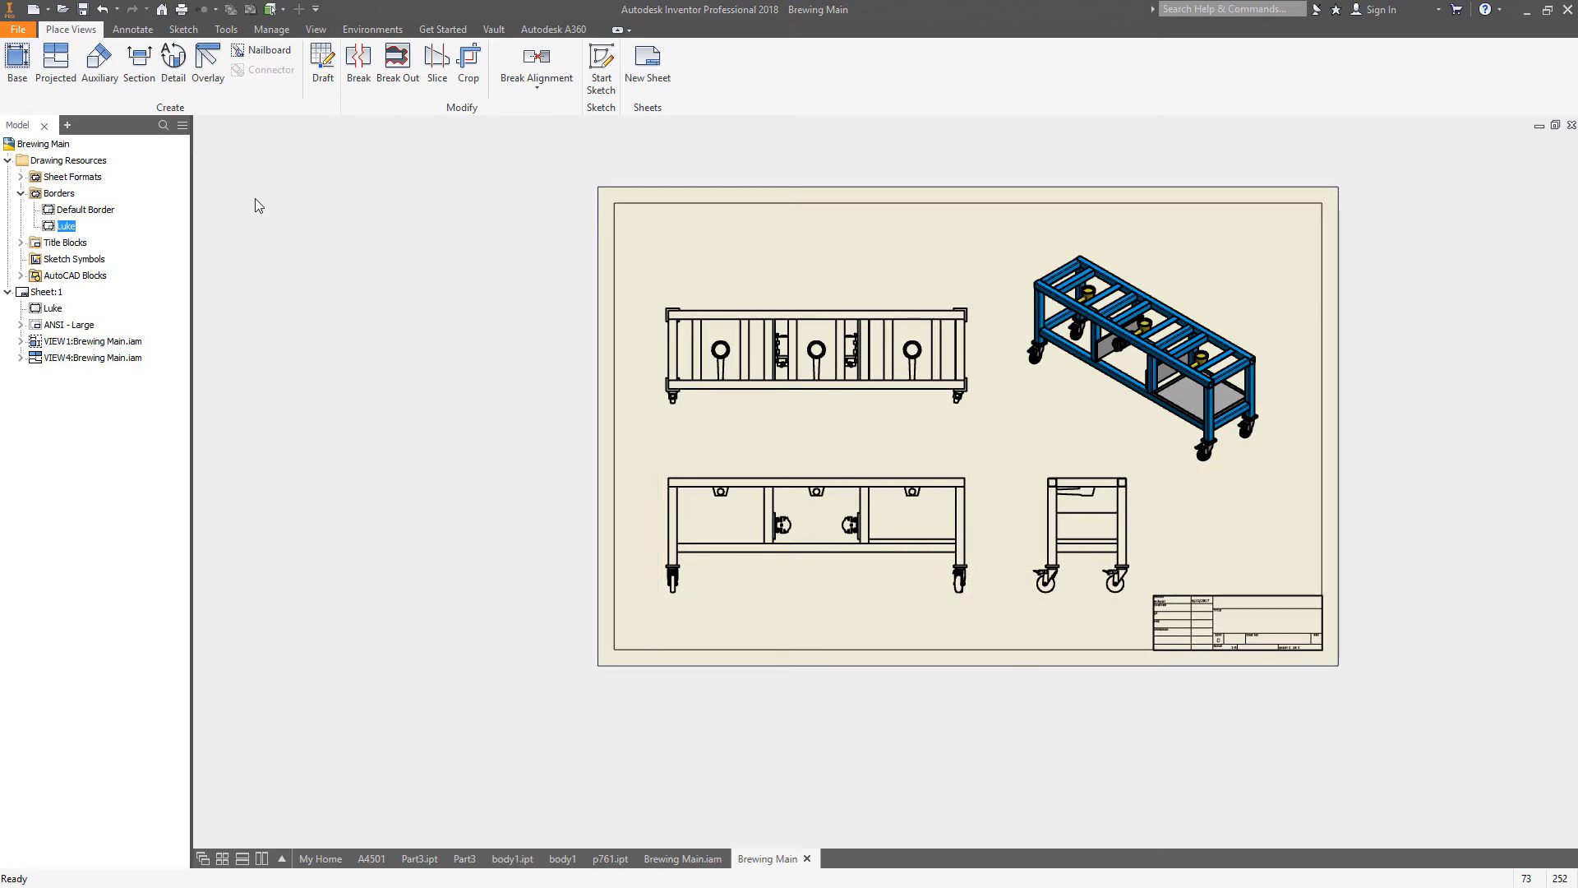
Reopen the Luke border definition for editing
right_click(65, 225)
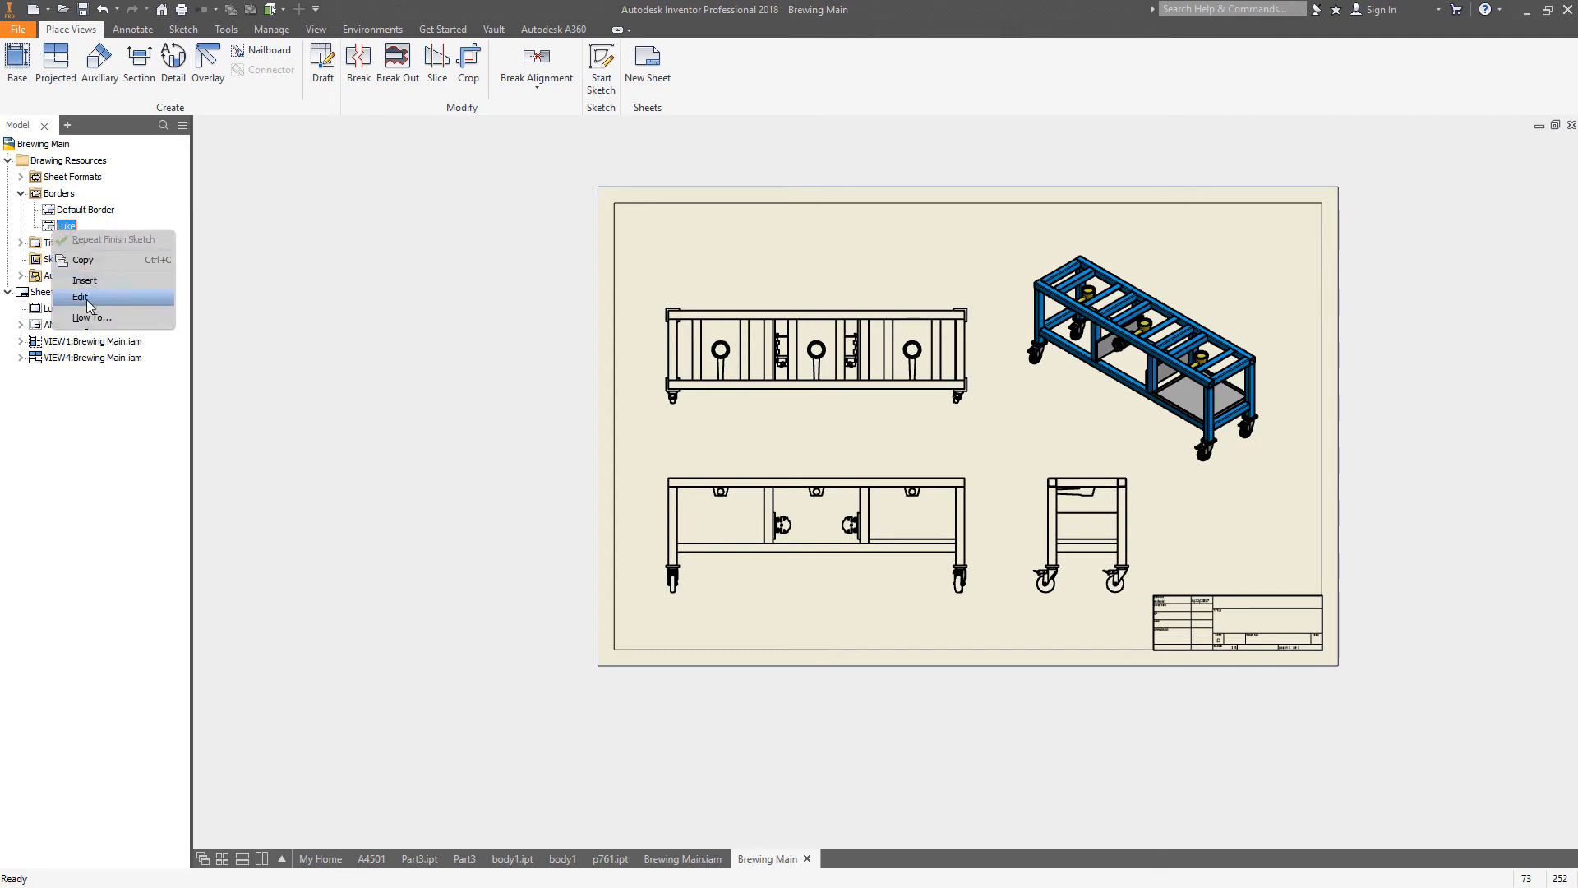
left_click(81, 295)
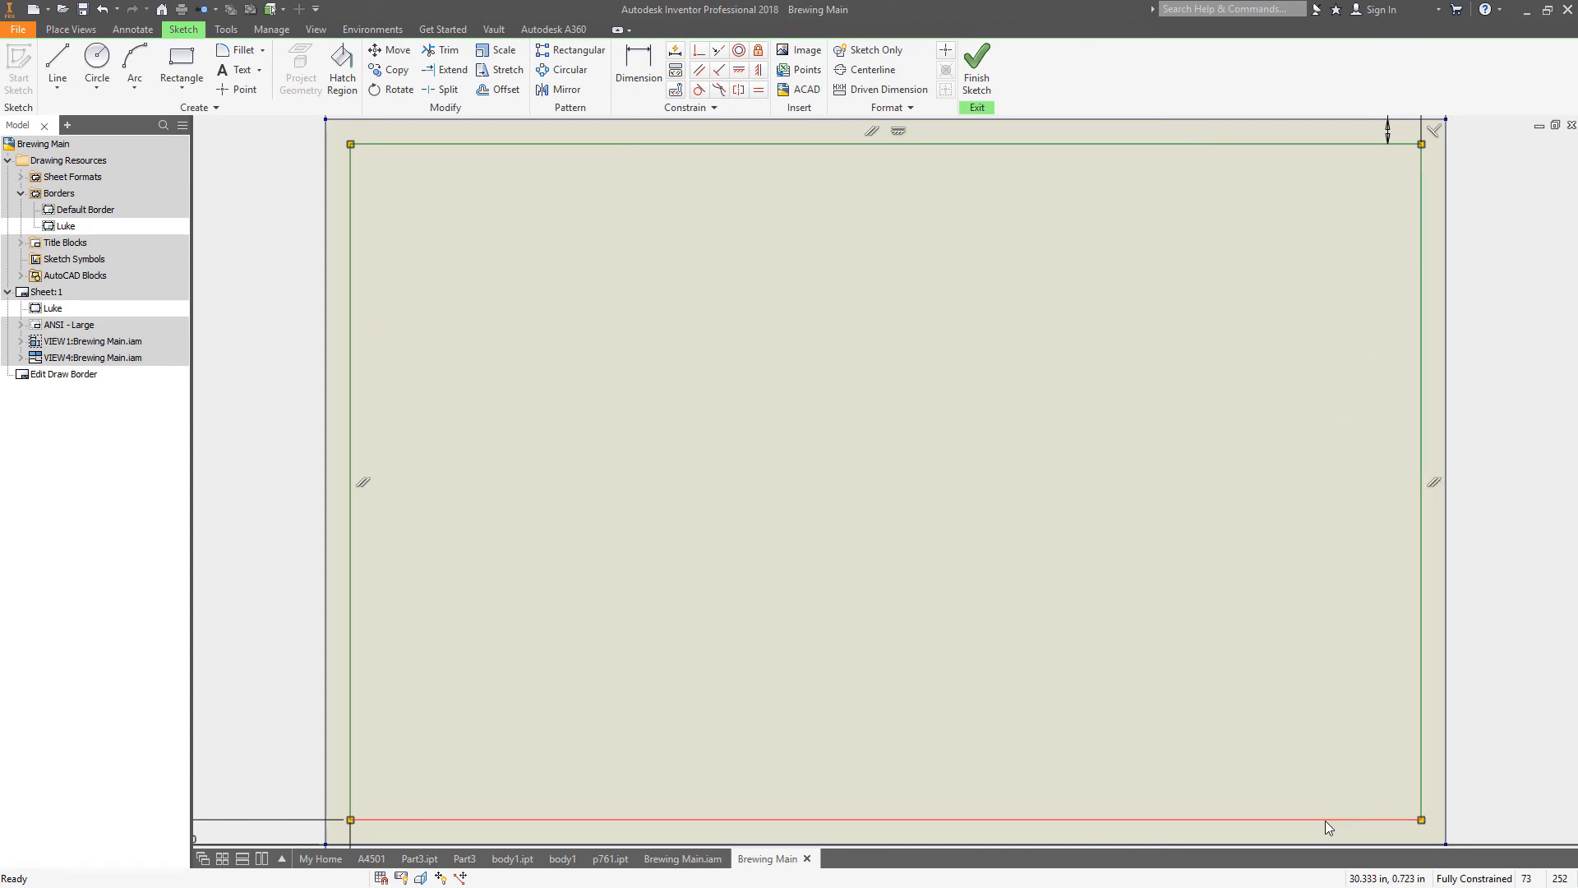
Give the Luke border lines a 0.020 in line weight and save the edits
left_click(889, 107)
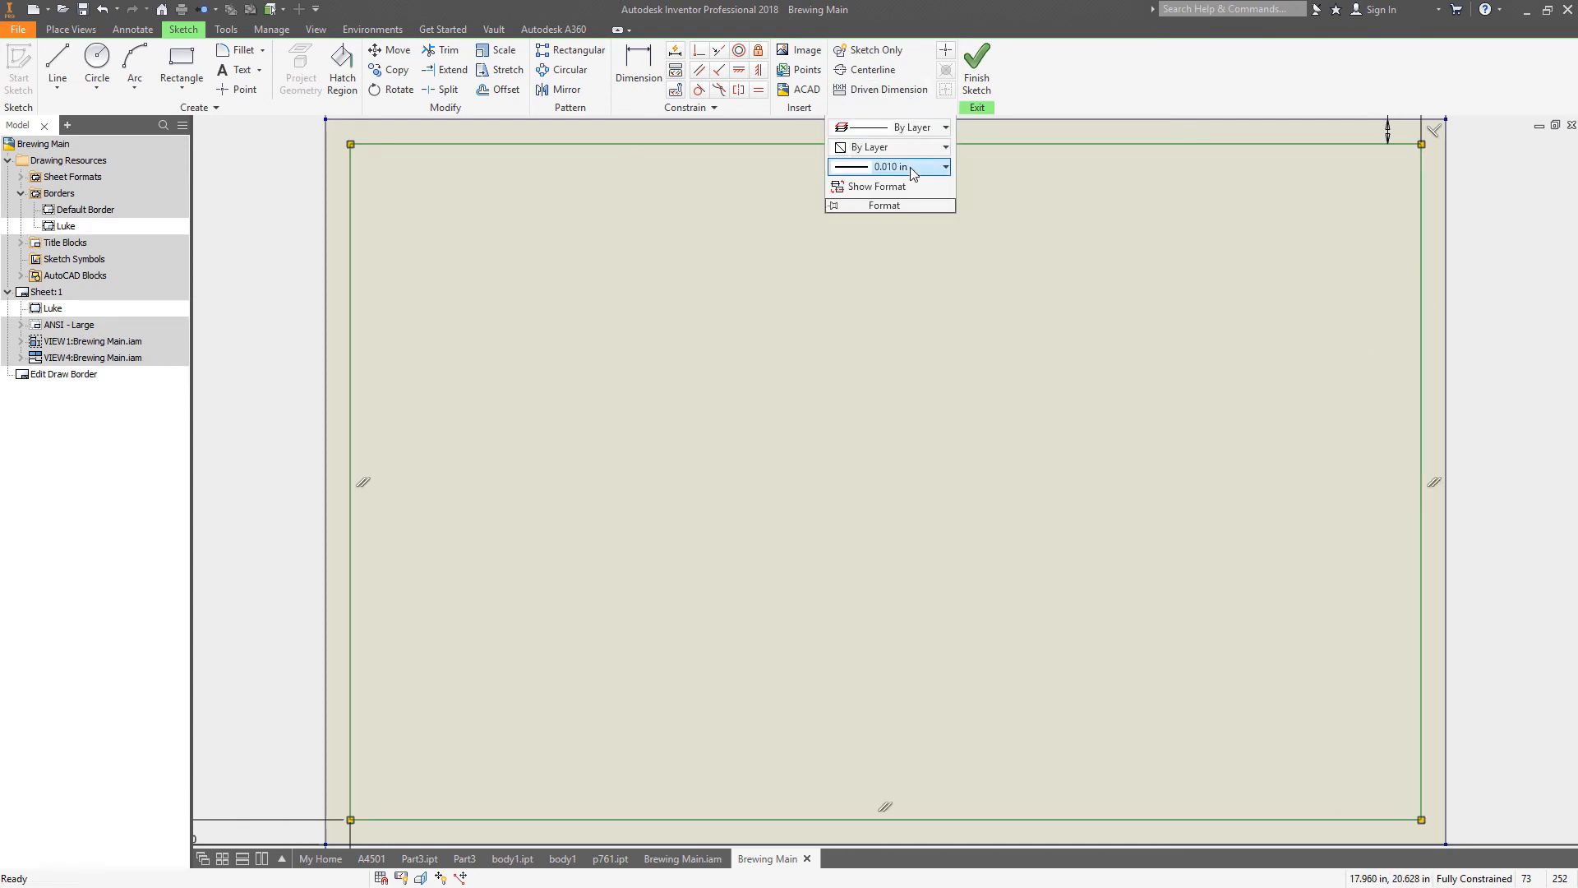
left_click(942, 166)
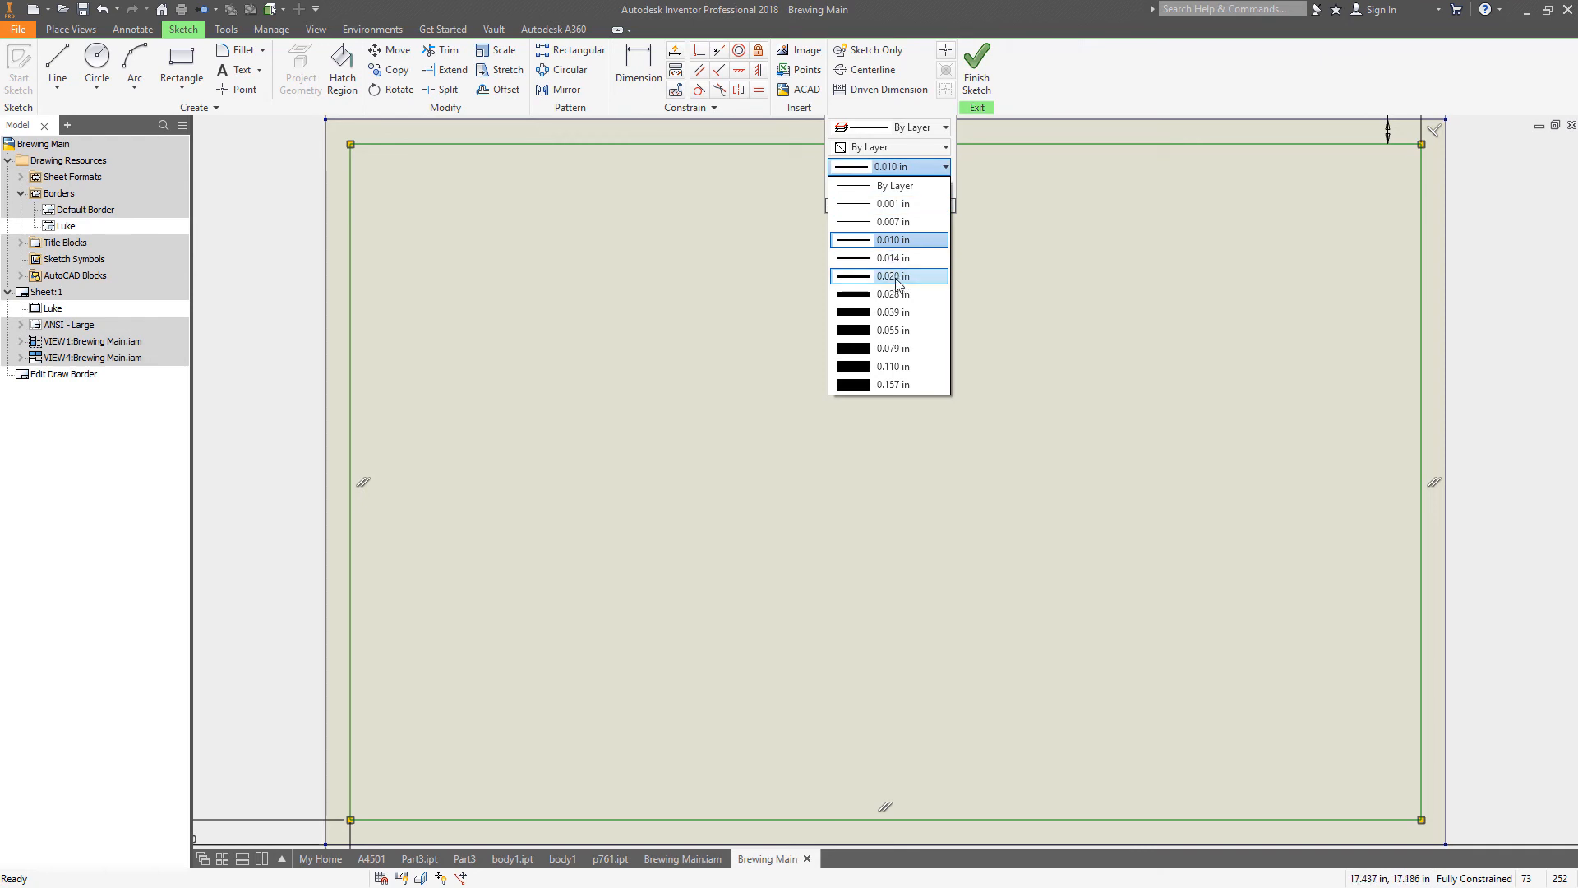
left_click(893, 294)
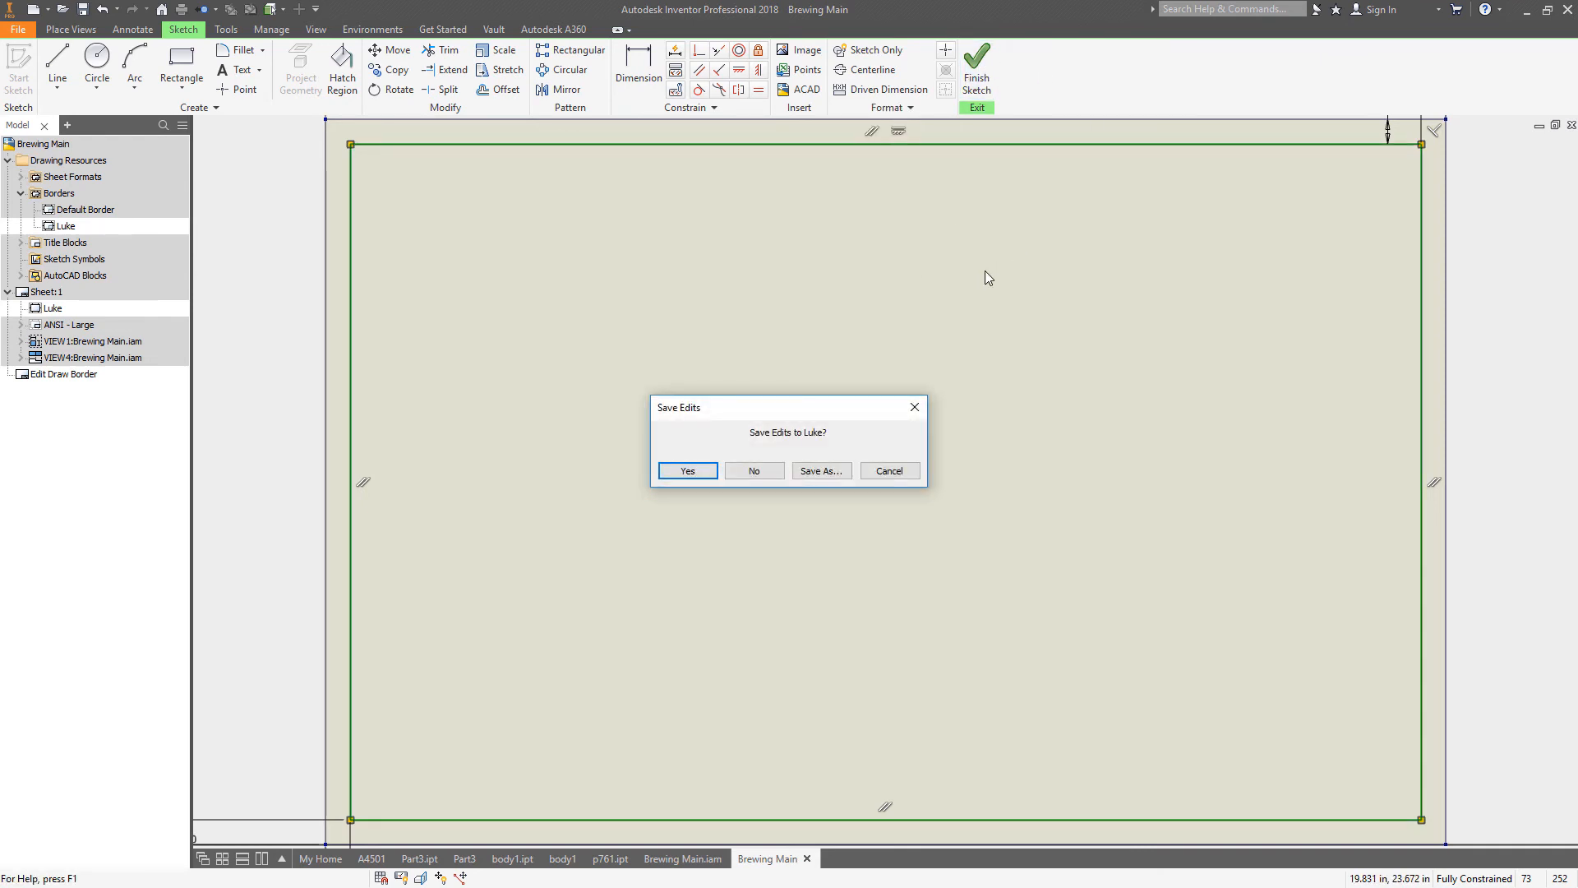
left_click(687, 470)
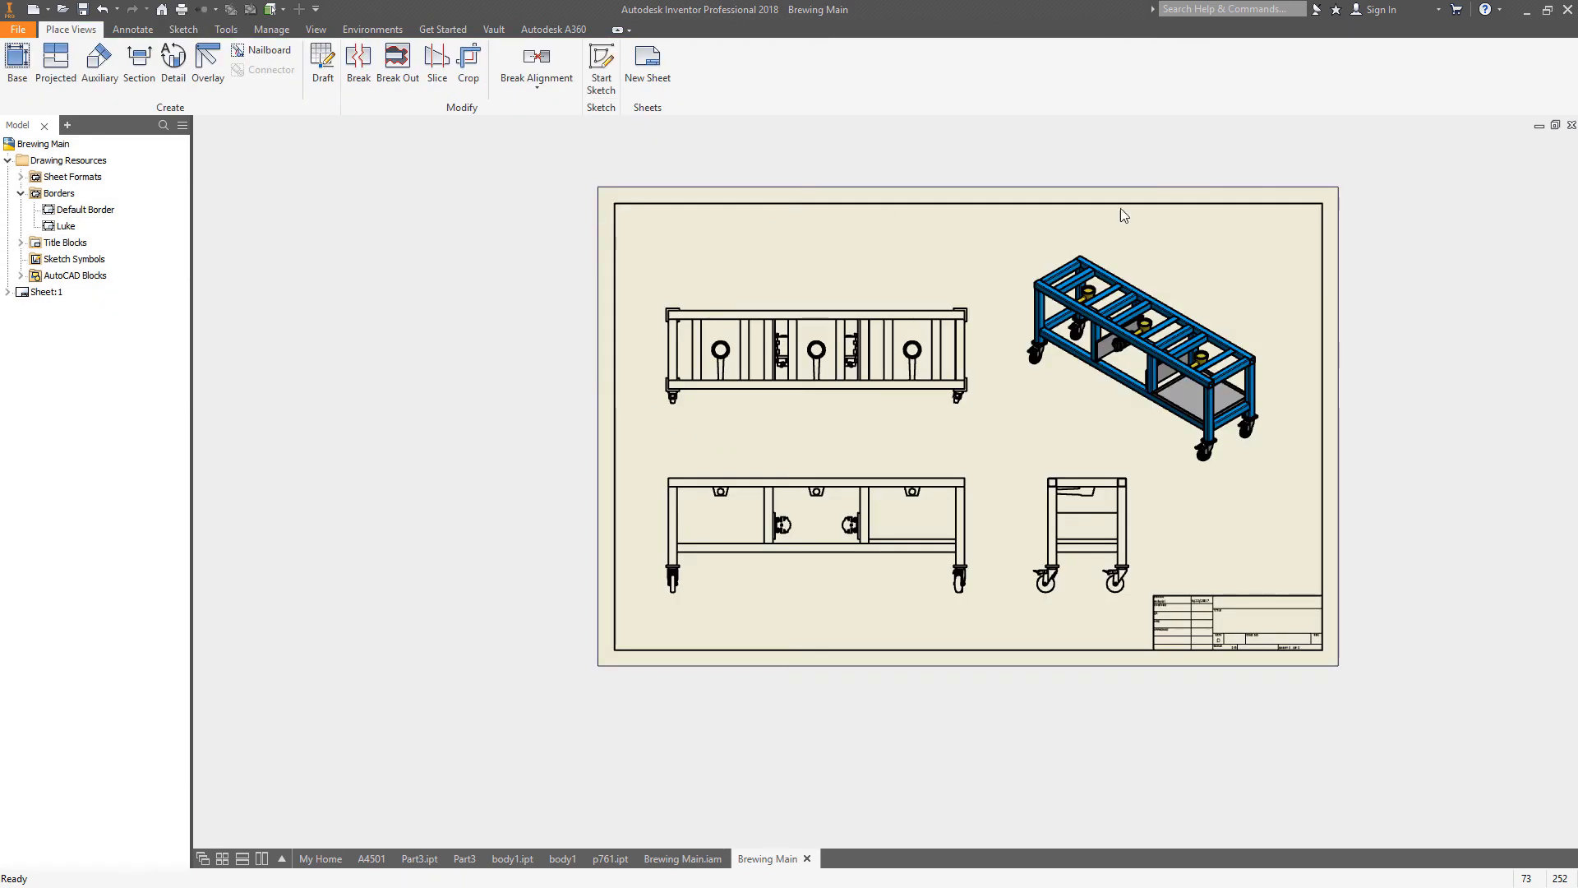
mouse_move(1254, 356)
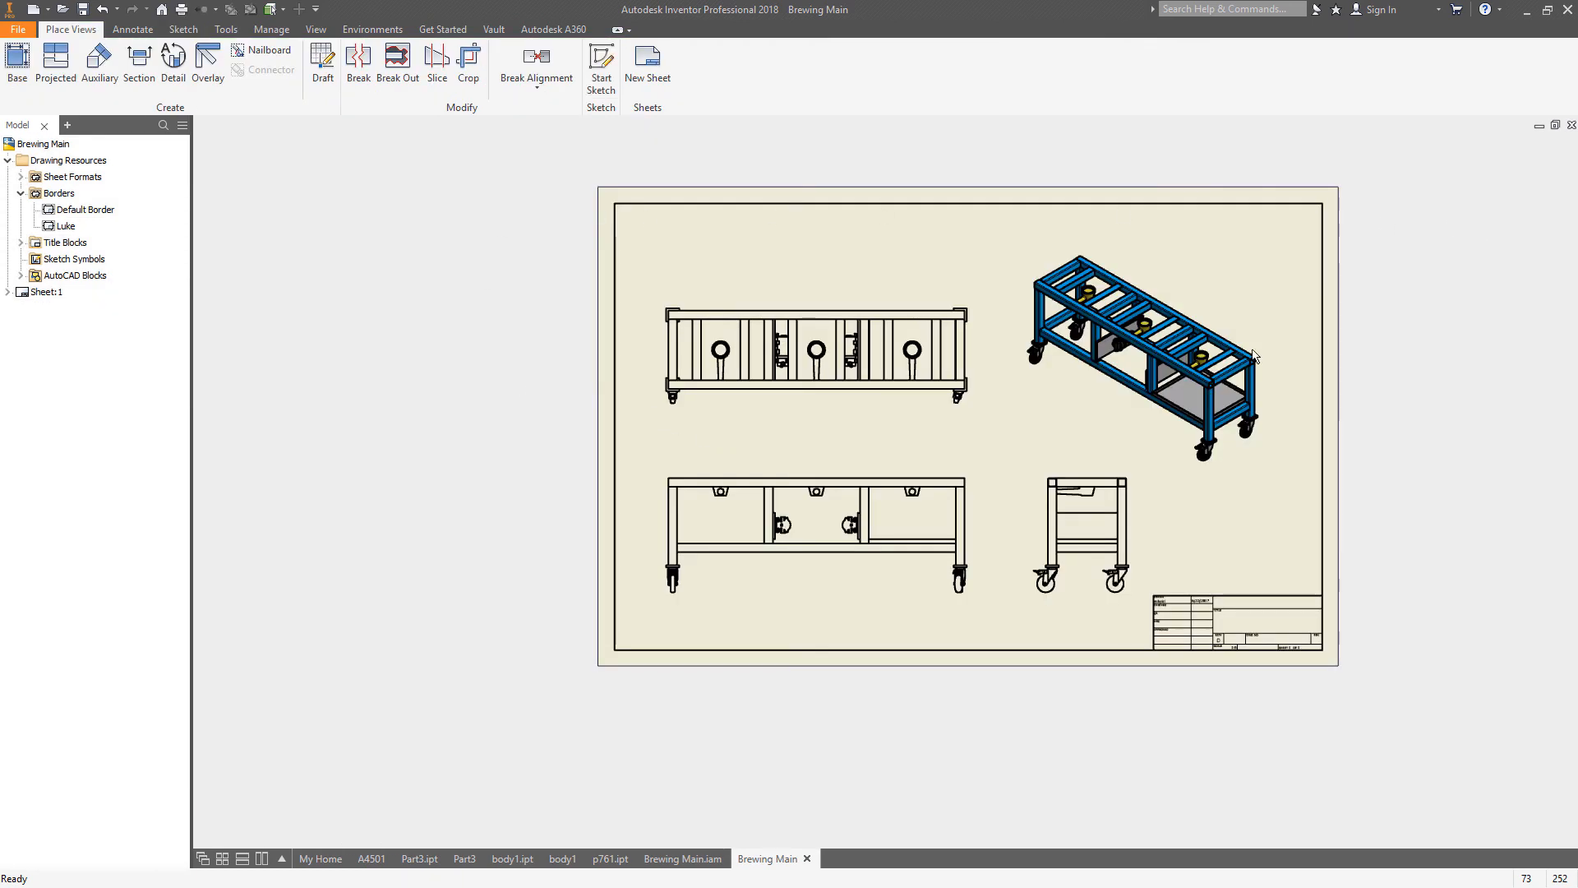